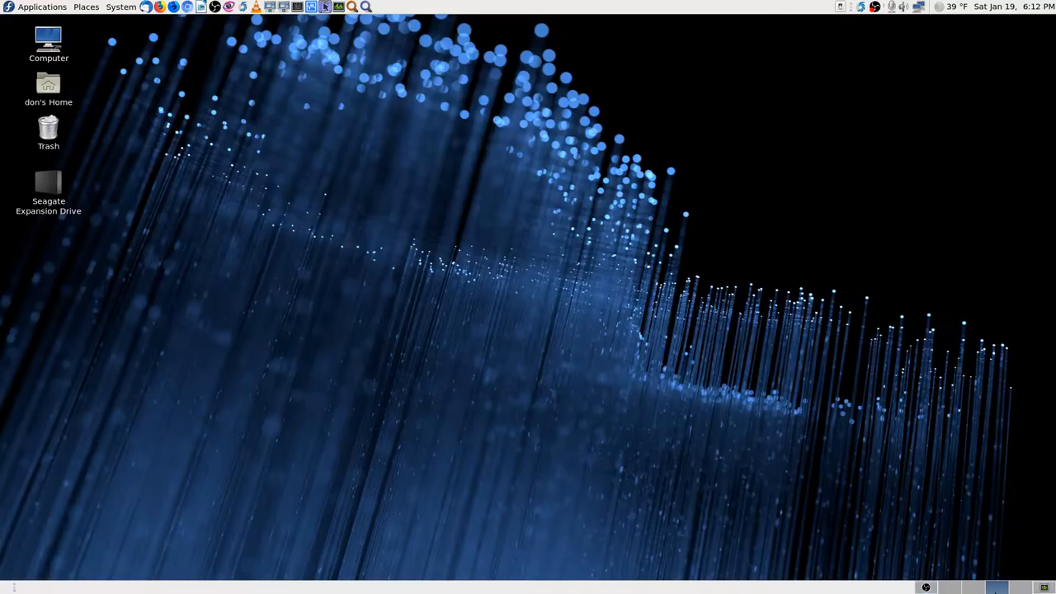
pyautogui.moveTo(330, 25)
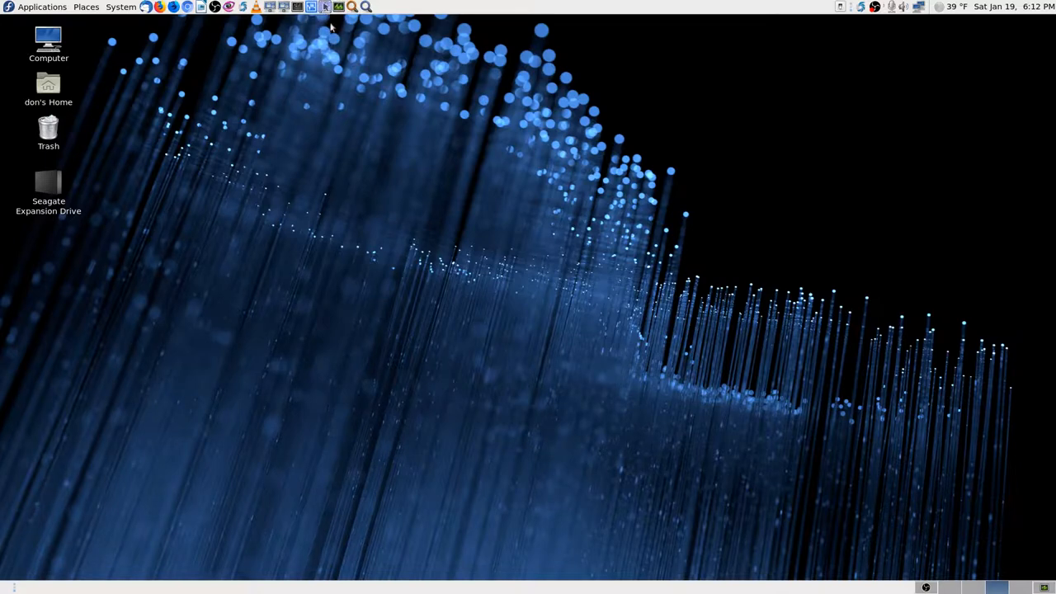
pyautogui.moveTo(822, 379)
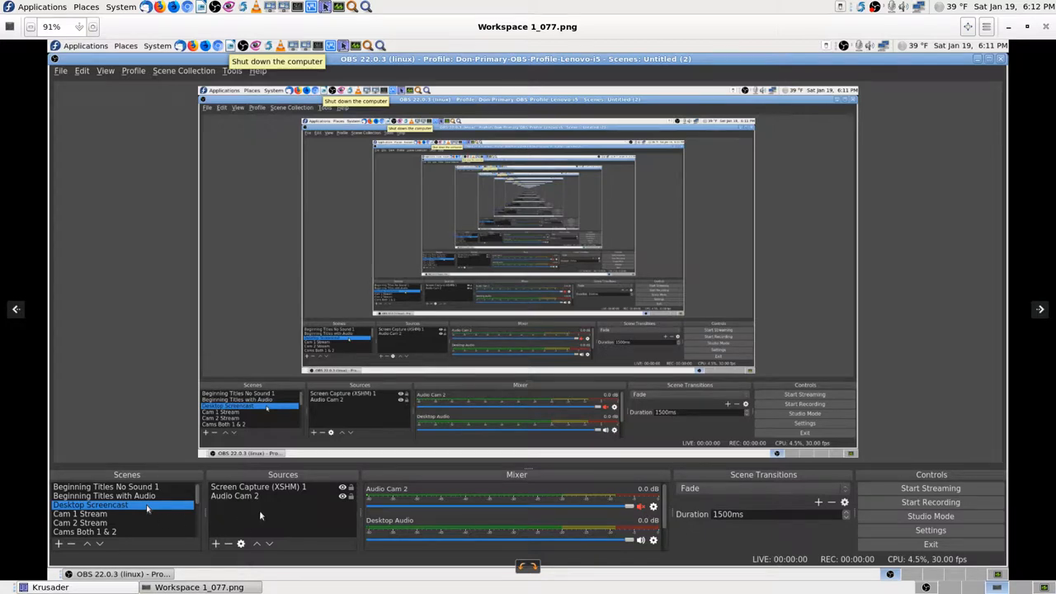
# Step: Page back twice through the saved OBS screenshots toward the Profile menu shot
pyautogui.click(183, 69)
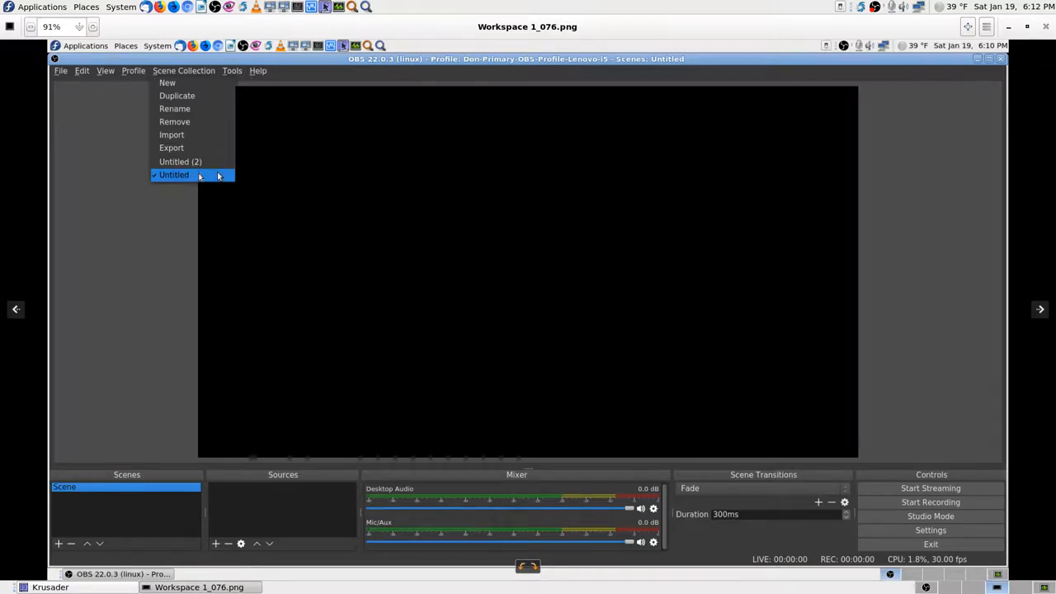
pyautogui.moveTo(222, 165)
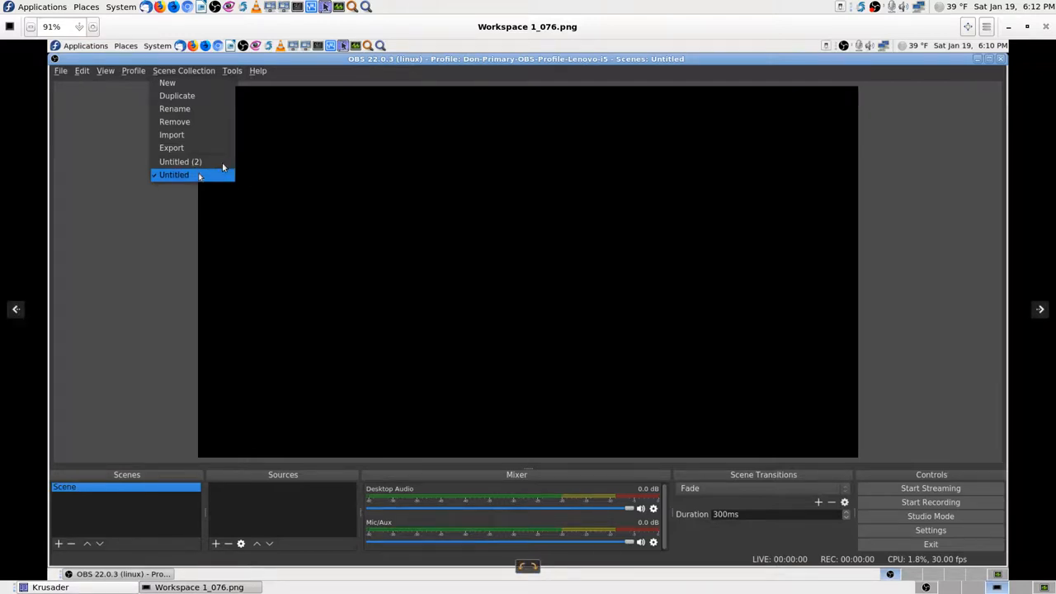
pyautogui.moveTo(211, 170)
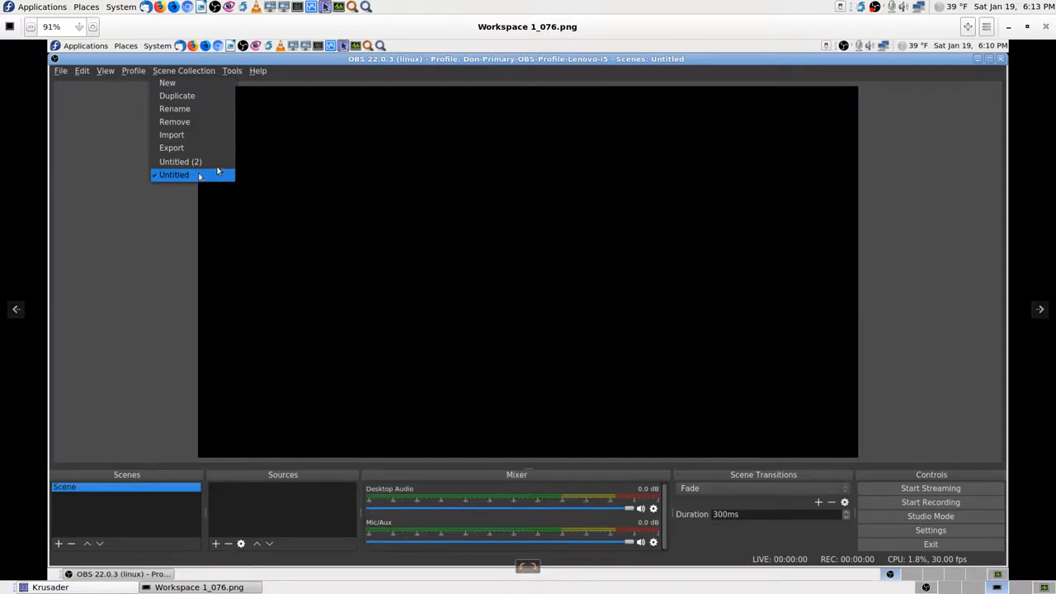
pyautogui.click(180, 161)
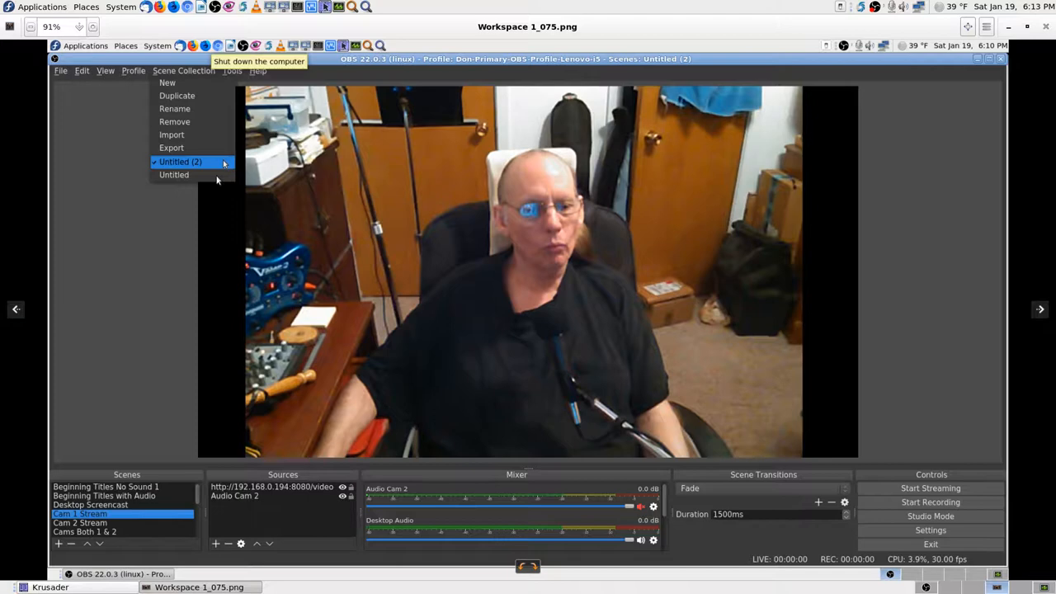
pyautogui.moveTo(217, 175)
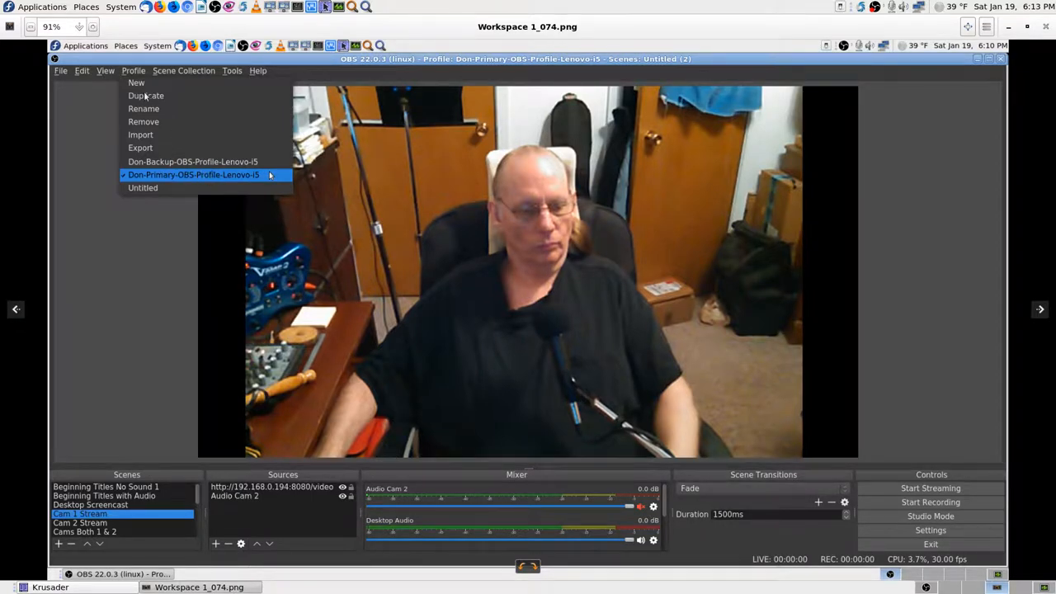
pyautogui.moveTo(142, 135)
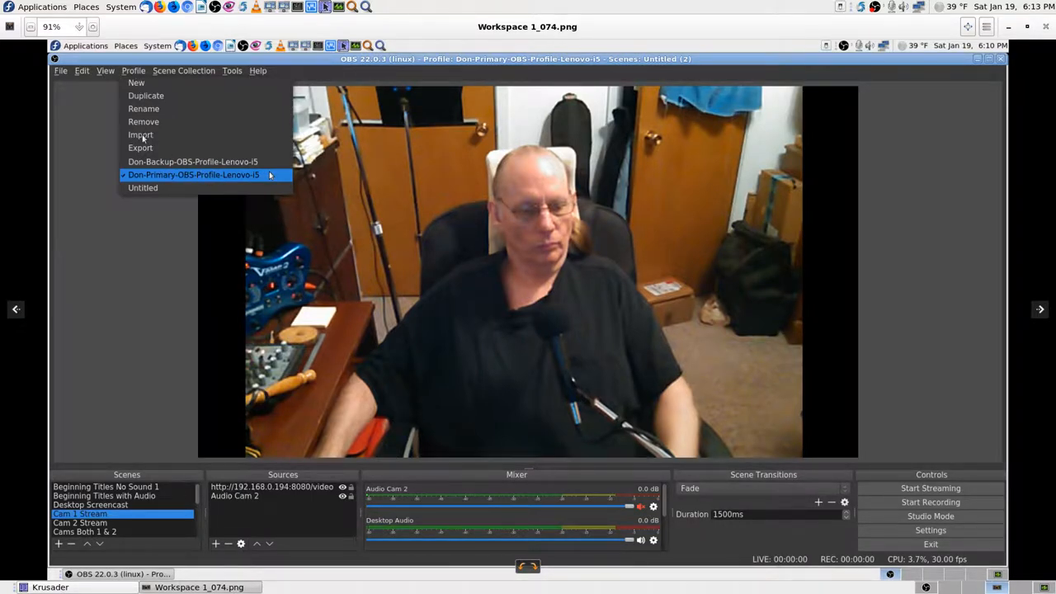
pyautogui.moveTo(168, 138)
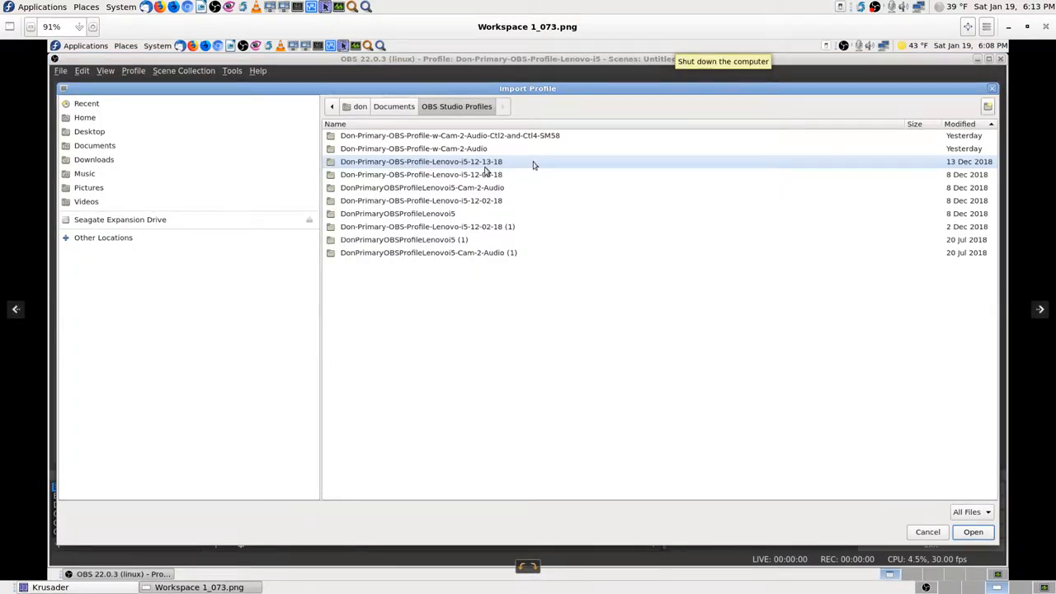
pyautogui.moveTo(519, 167)
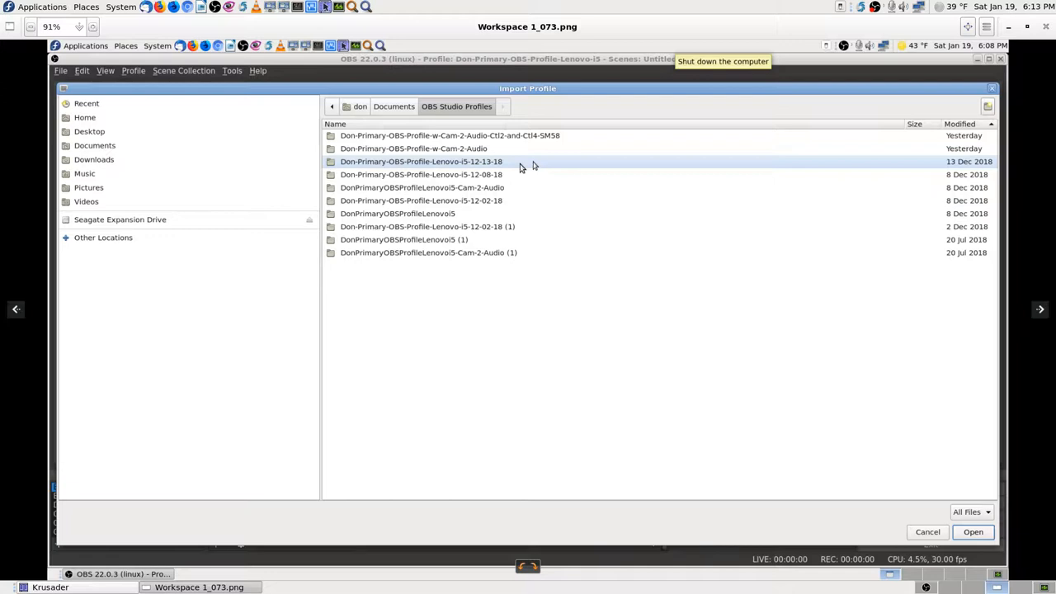
pyautogui.moveTo(515, 165)
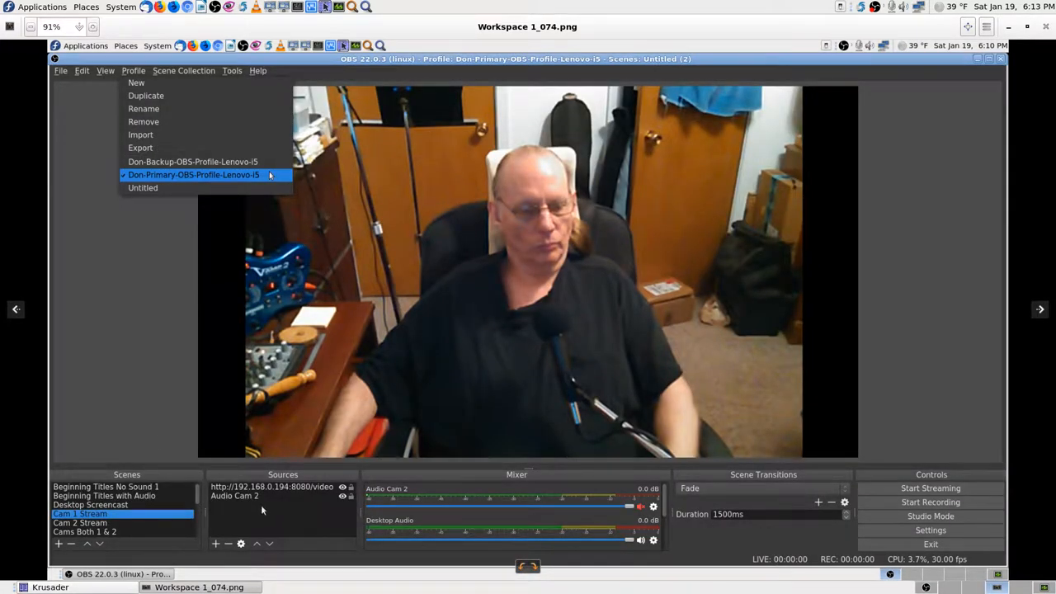
# Step: Show the previous screenshot, Workspace 1_073.png with the Import Profile dialog
pyautogui.click(140, 135)
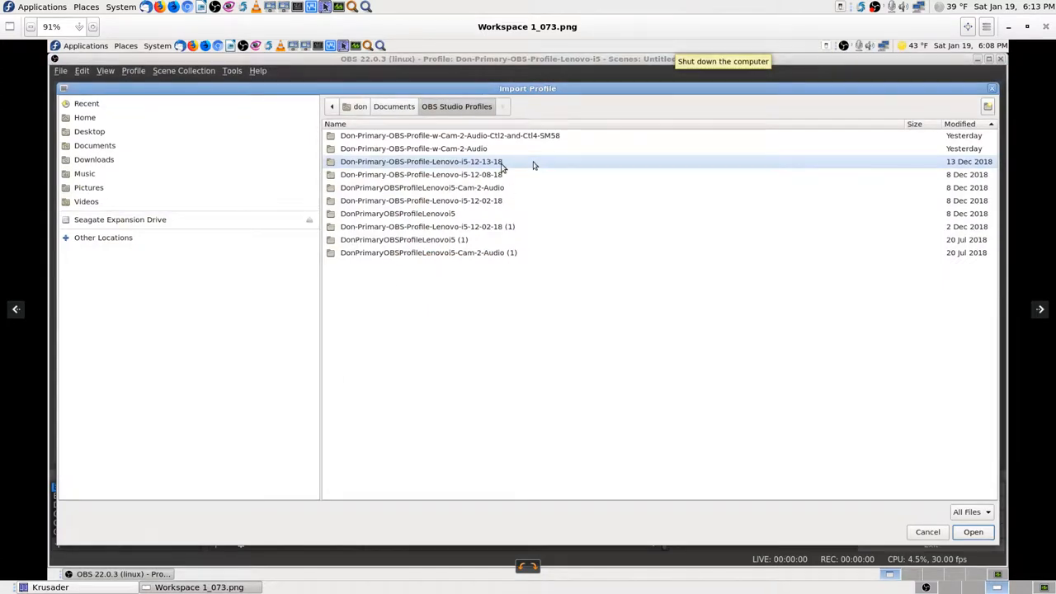
pyautogui.moveTo(346, 164)
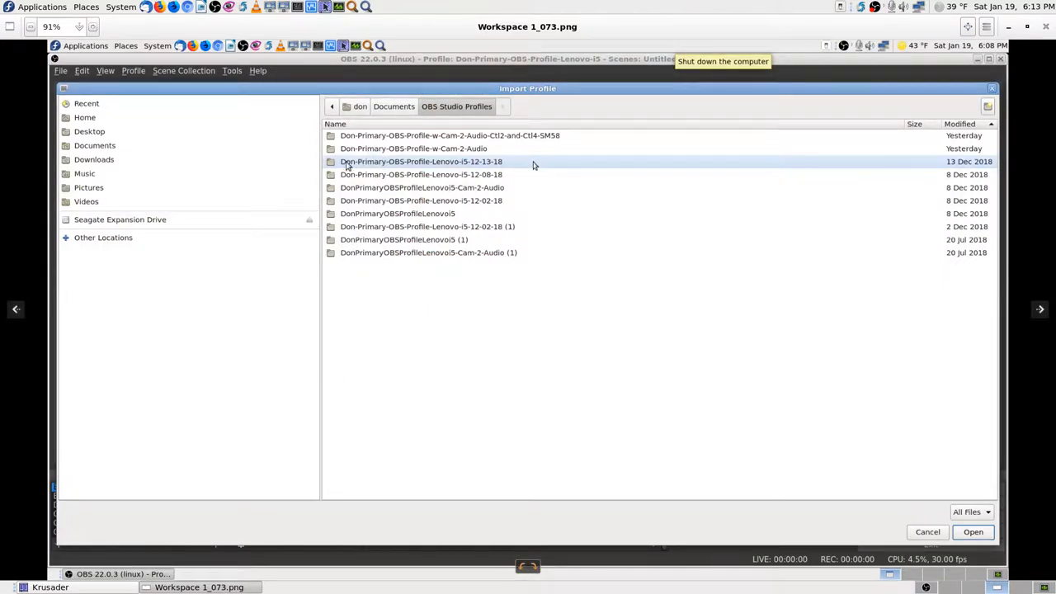
pyautogui.moveTo(508, 165)
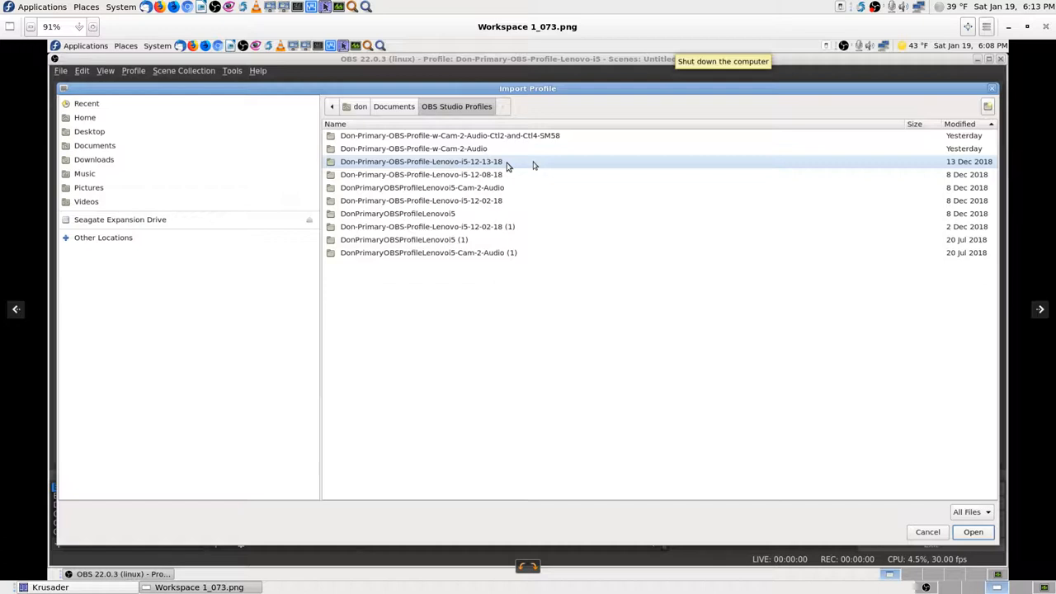
pyautogui.moveTo(965, 183)
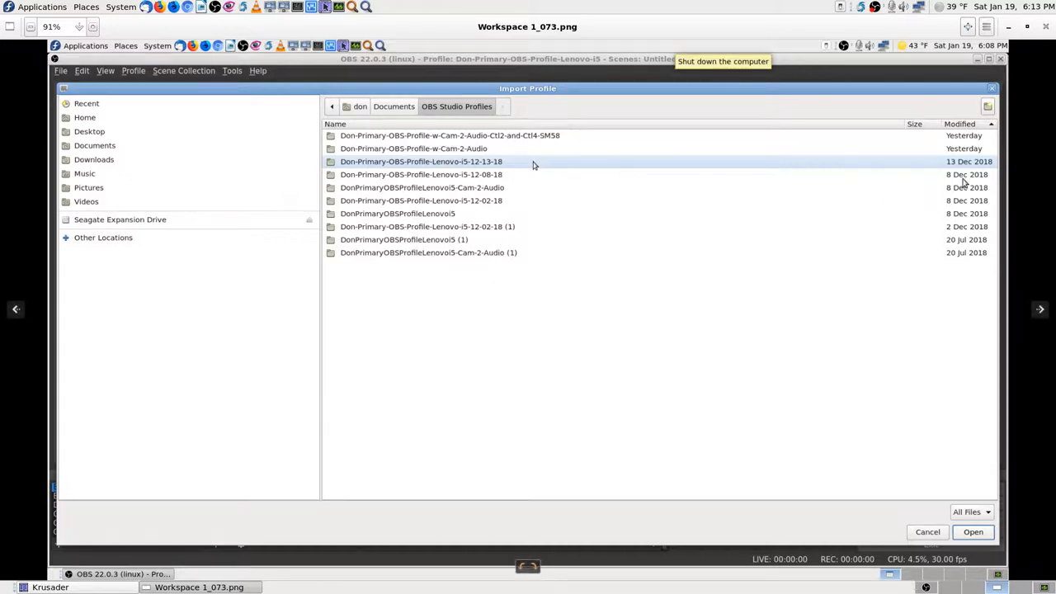
pyautogui.moveTo(729, 165)
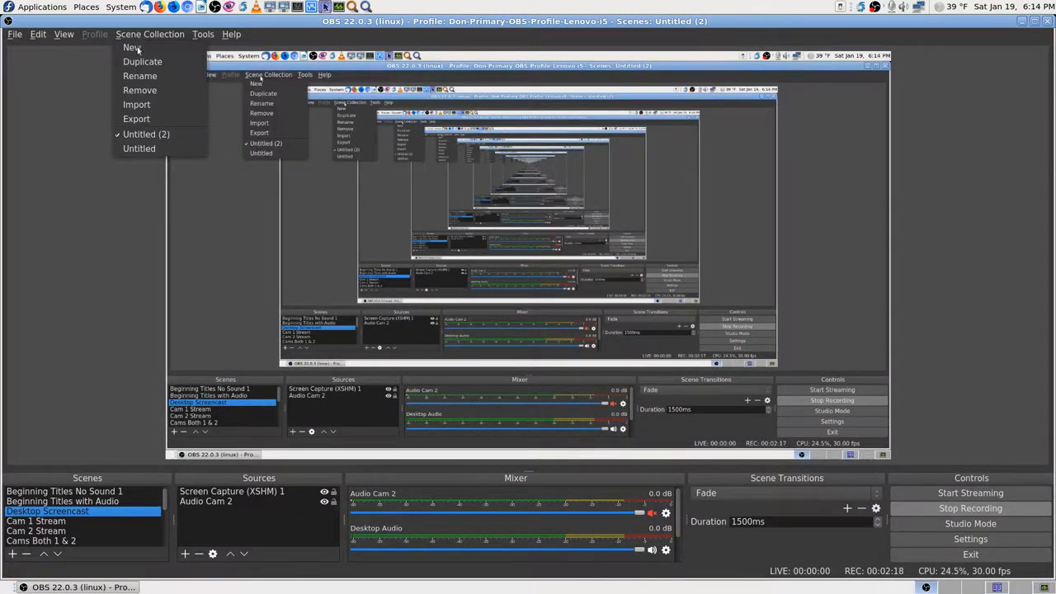
pyautogui.moveTo(135, 119)
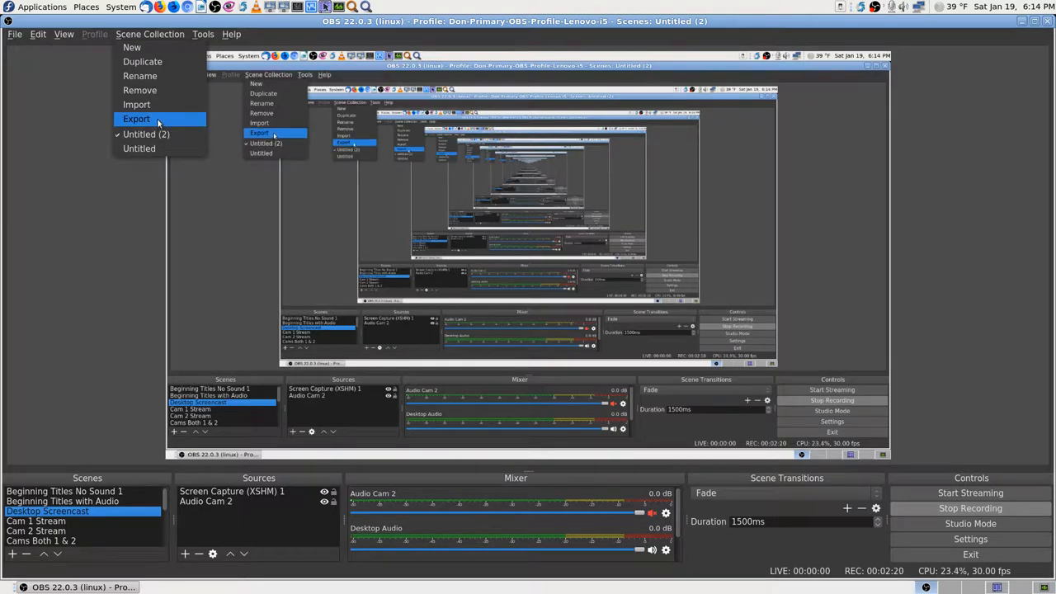
pyautogui.moveTo(139, 149)
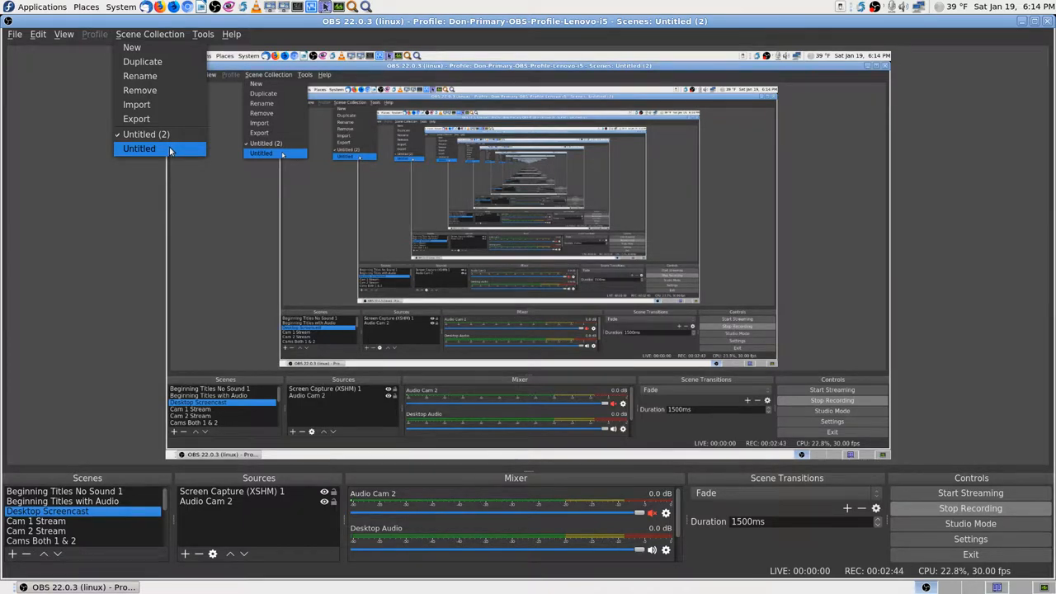
pyautogui.click(138, 149)
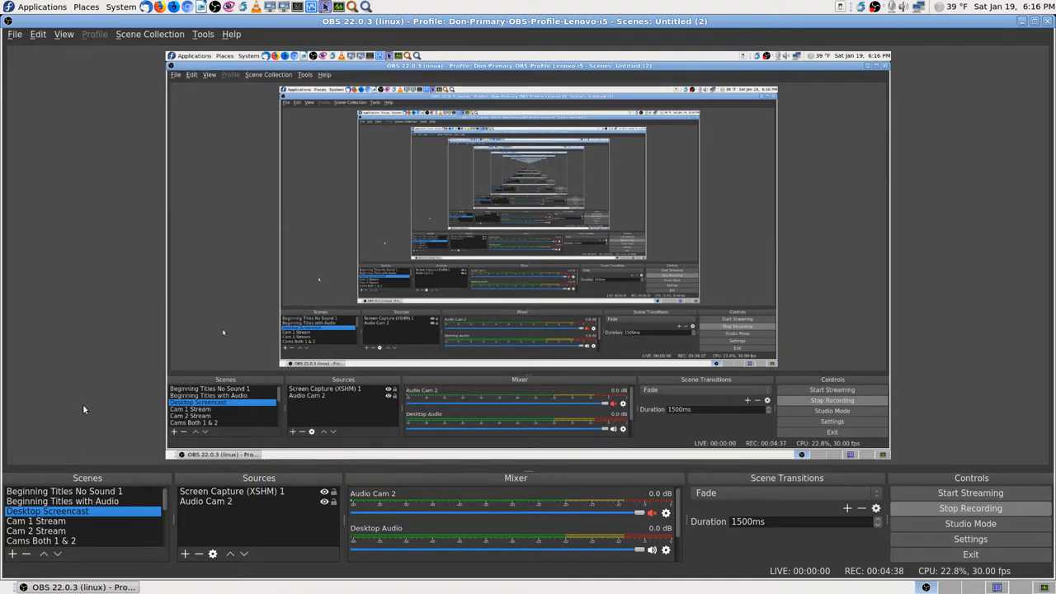
pyautogui.moveTo(86, 522)
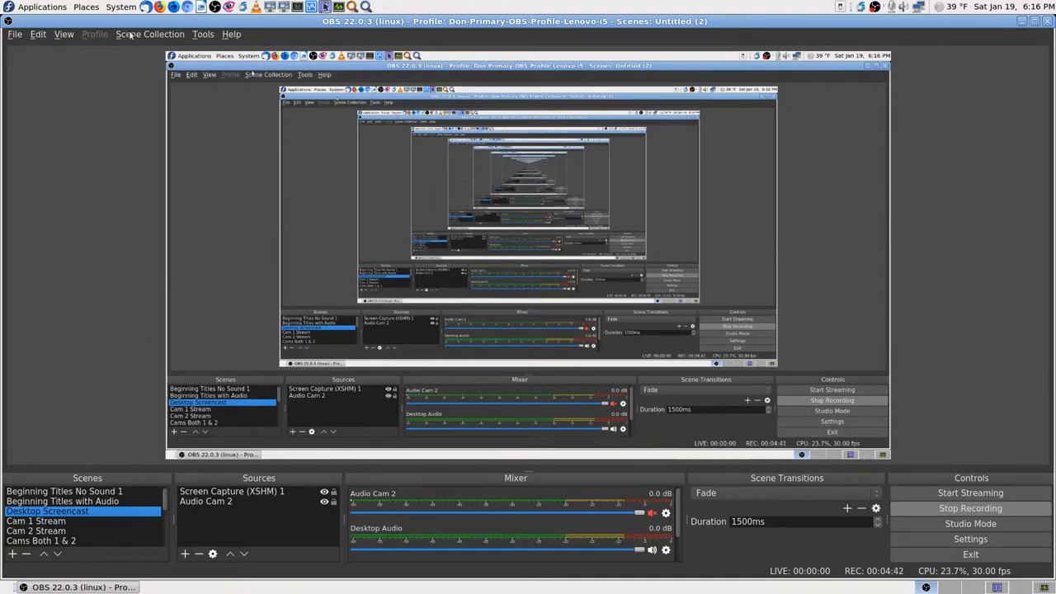
# Step: Start a scene collection import and browse OBS Studio Profiles > Lenovo i5 12-13-18 > its profile subfolder
pyautogui.click(149, 33)
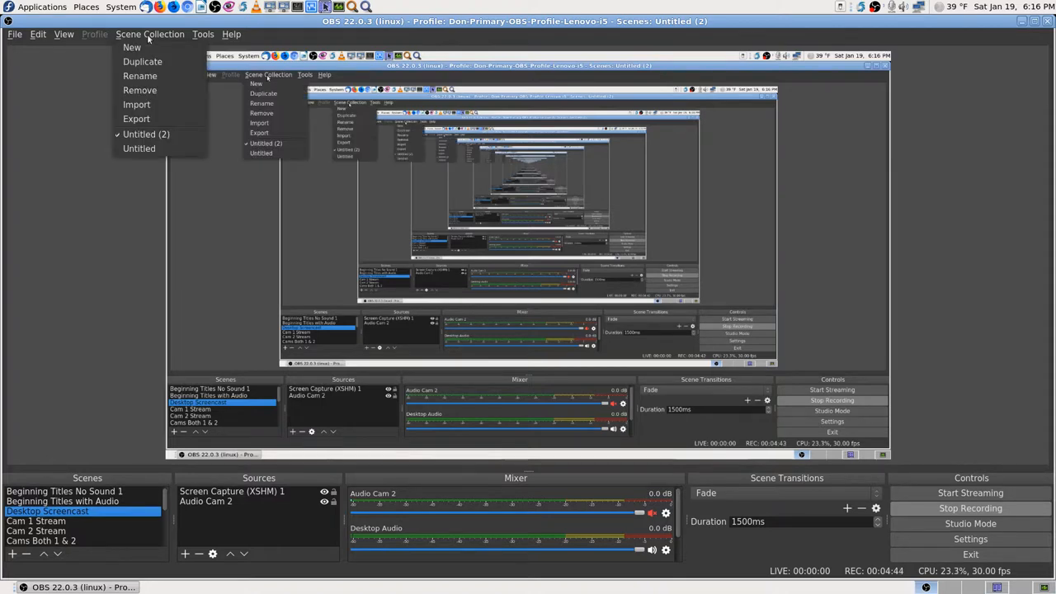
pyautogui.moveTo(135, 106)
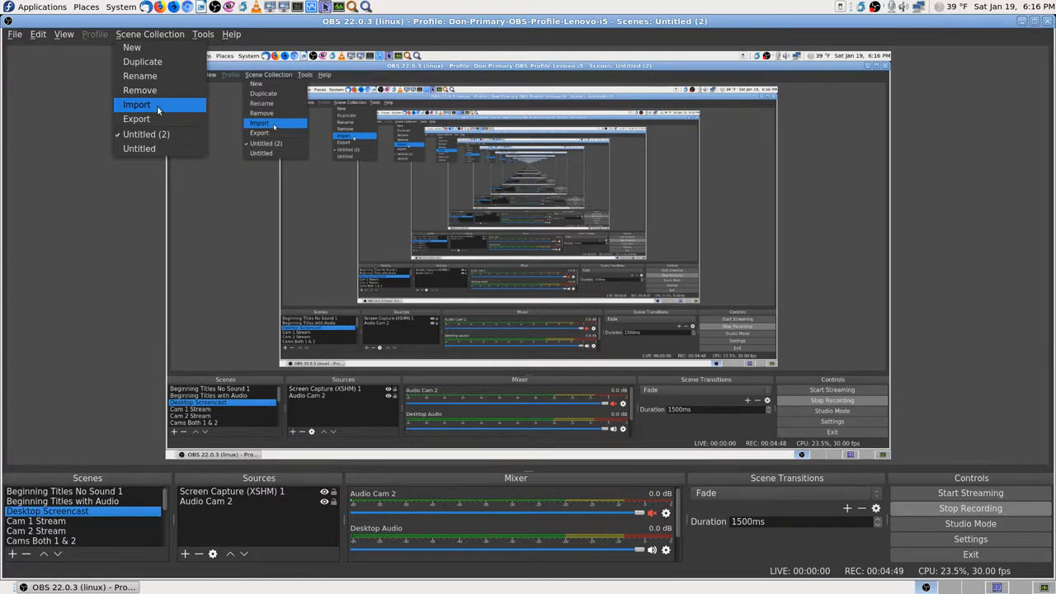
pyautogui.click(135, 105)
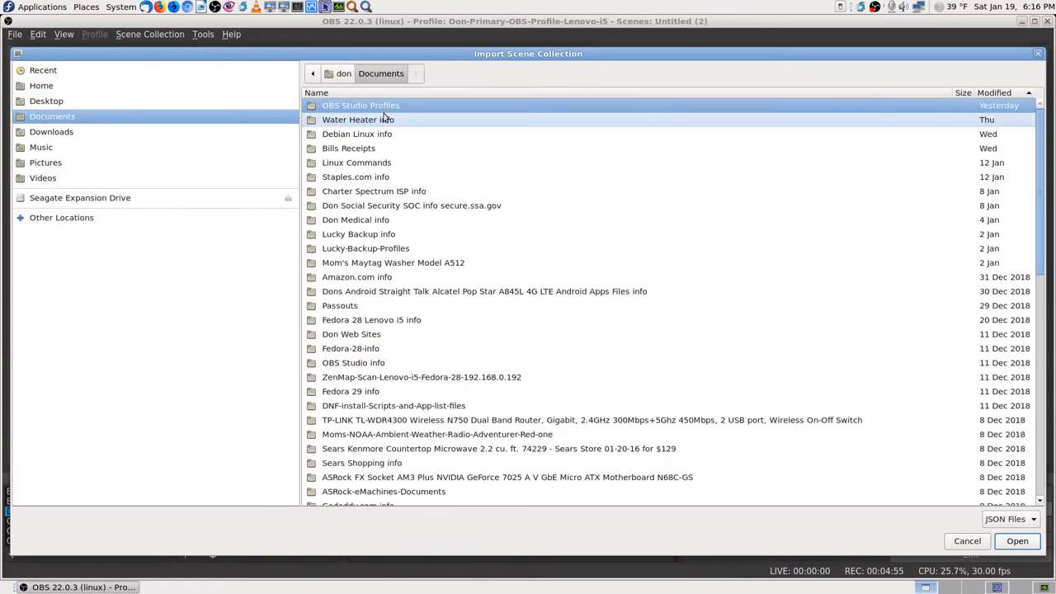
pyautogui.doubleClick(360, 106)
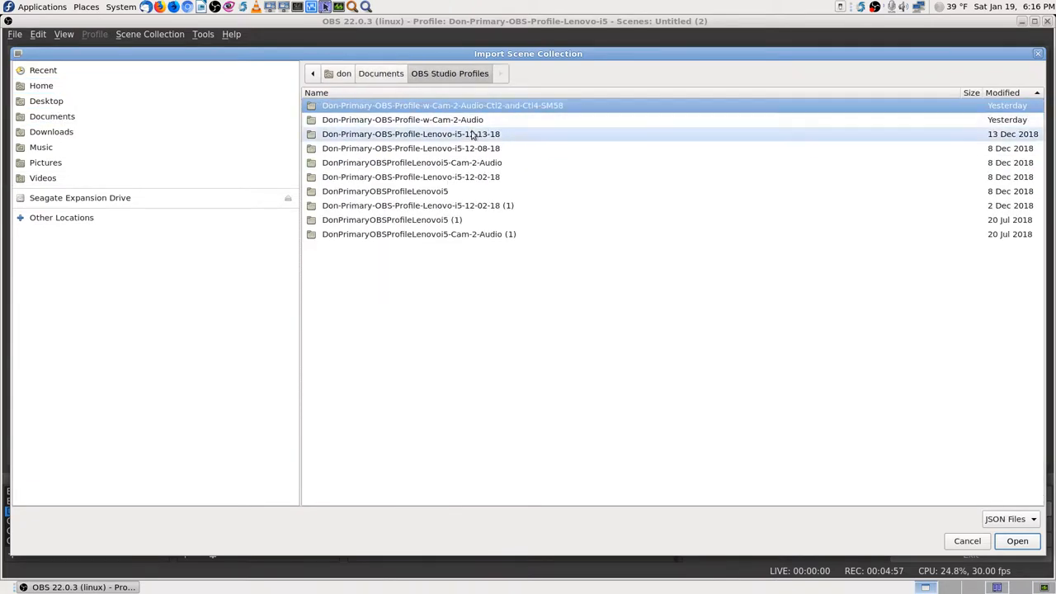
pyautogui.doubleClick(410, 134)
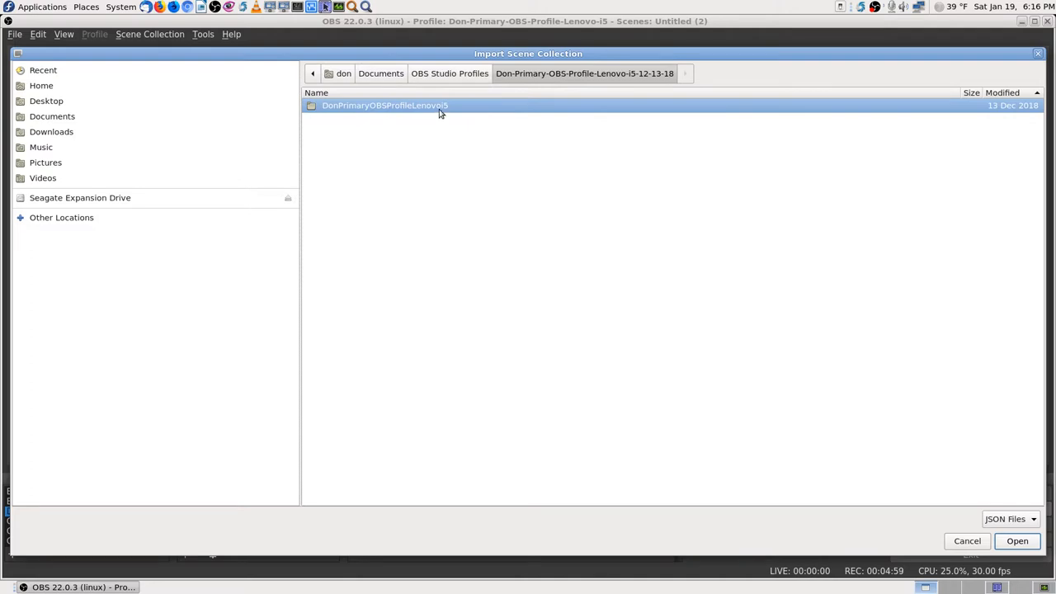
pyautogui.doubleClick(385, 105)
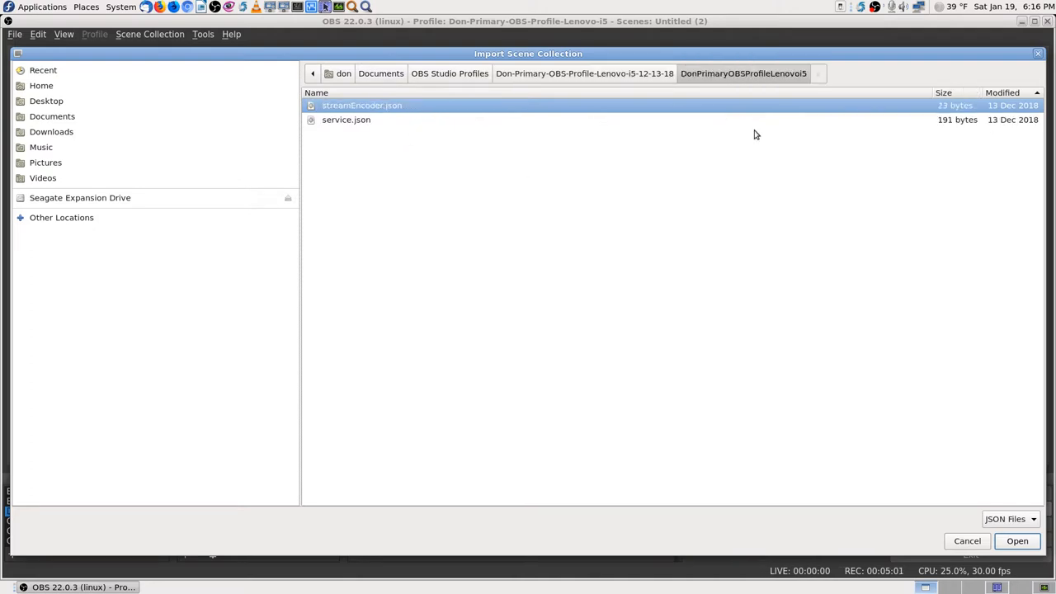
pyautogui.moveTo(405, 122)
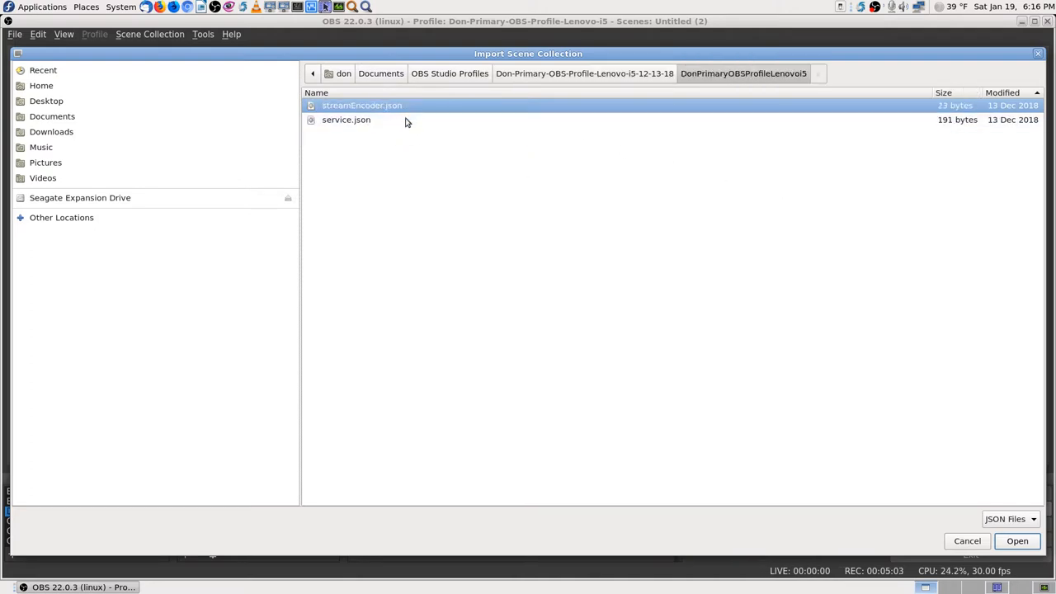
pyautogui.click(347, 119)
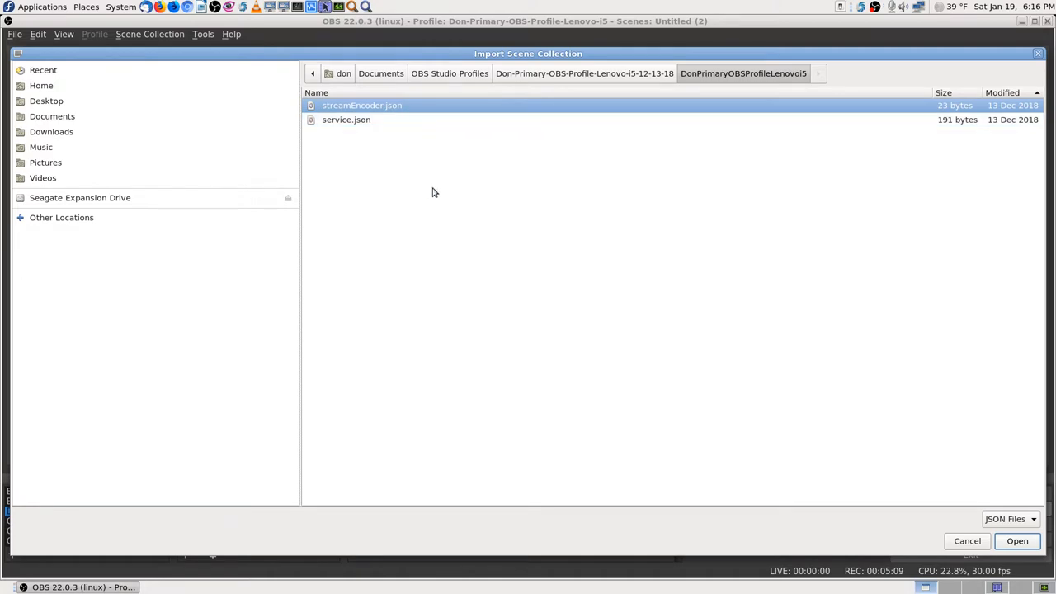
pyautogui.moveTo(967, 541)
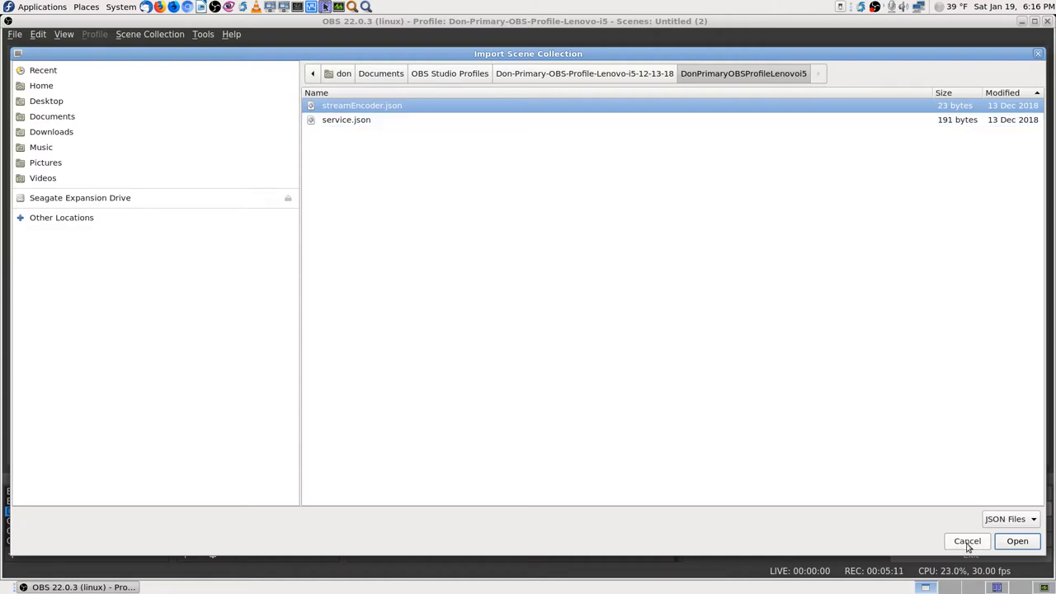
# Step: Cancel the import and start exporting the current scene collection instead
pyautogui.click(967, 541)
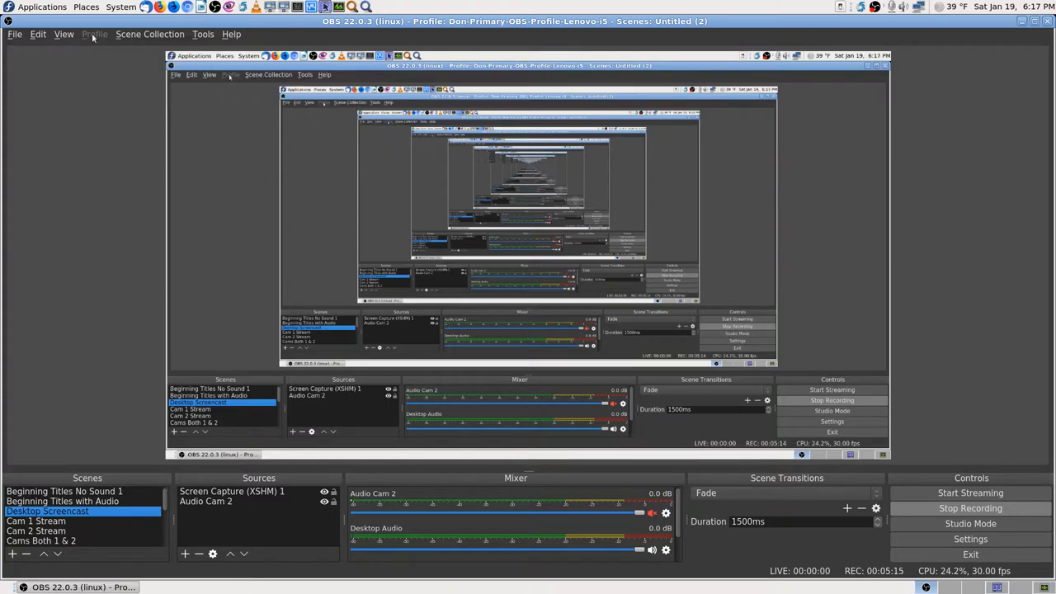
pyautogui.click(148, 33)
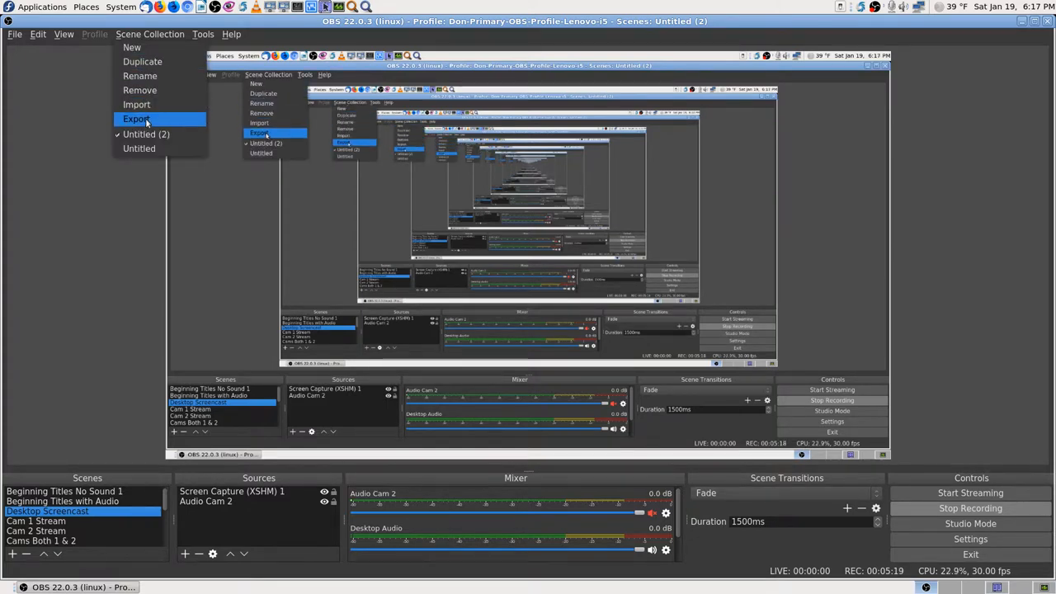
pyautogui.click(135, 119)
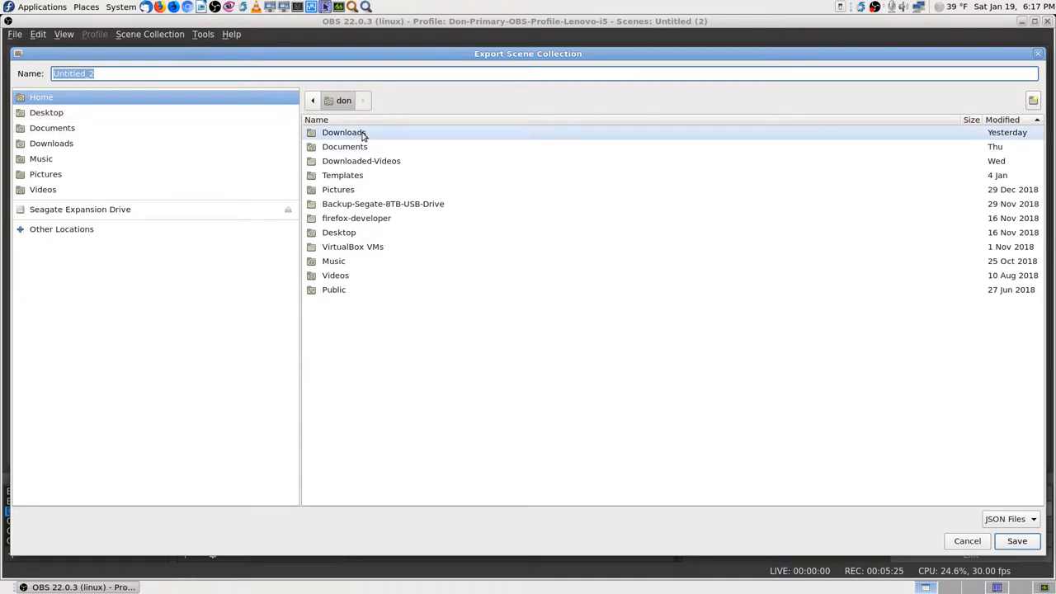
# Step: Save the export in Documents > OBS Studio Profiles > Cam-2 audio SM58 profile folder
pyautogui.doubleClick(53, 127)
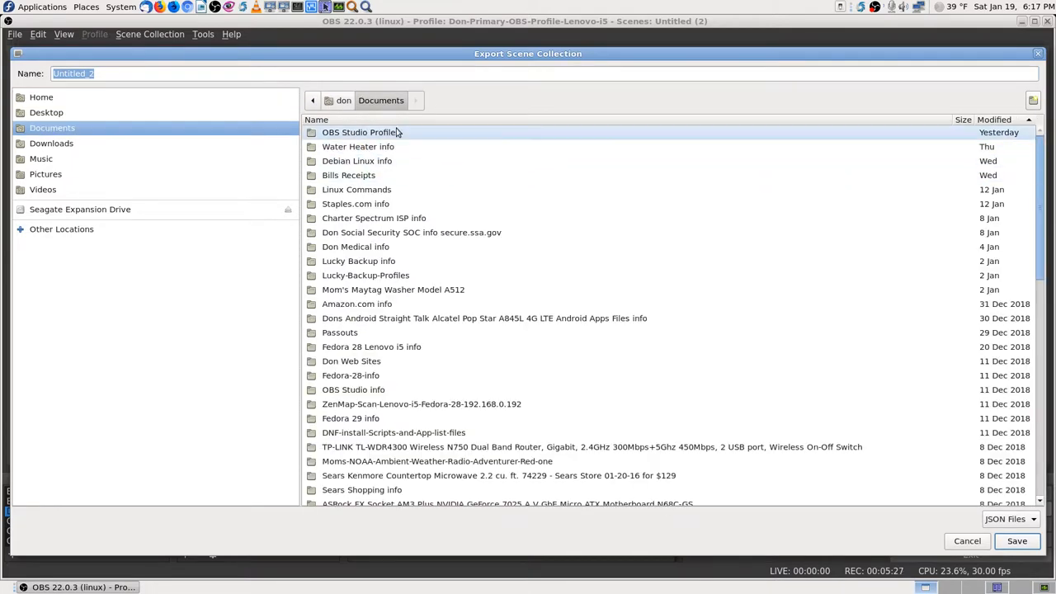
pyautogui.doubleClick(360, 132)
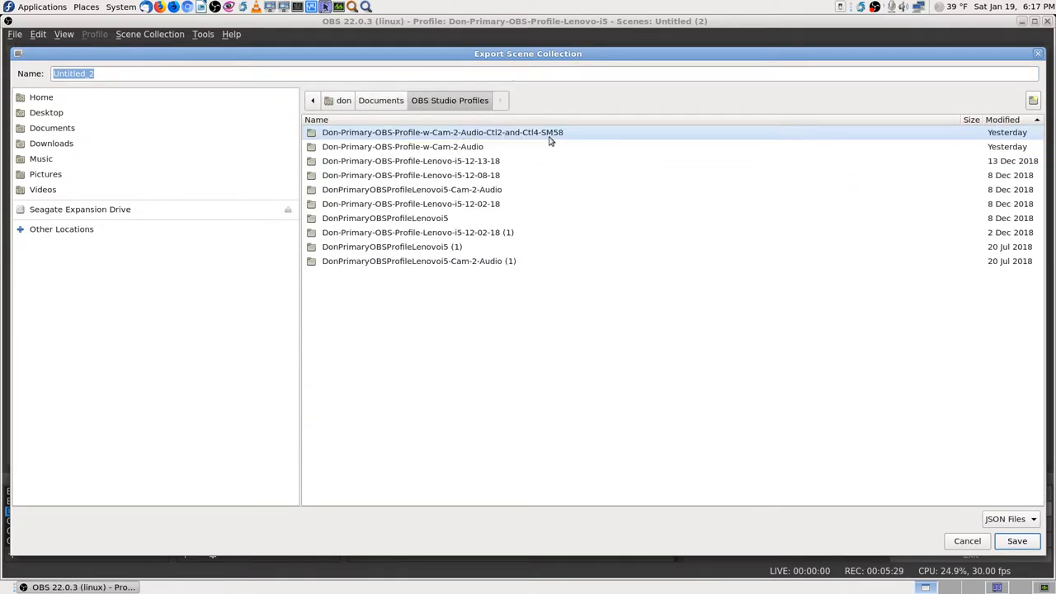
pyautogui.doubleClick(442, 132)
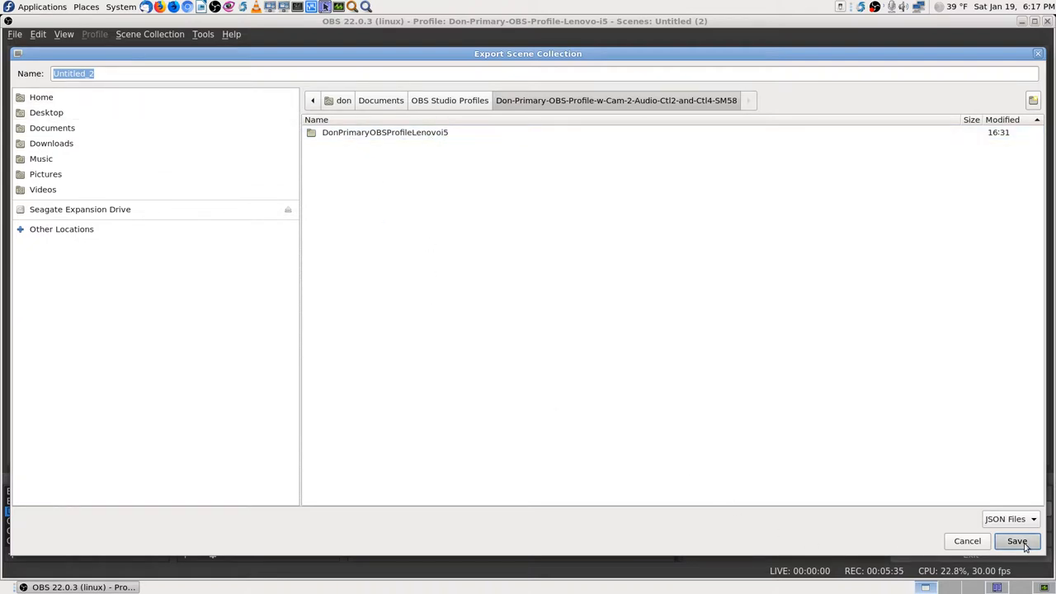
pyautogui.click(1016, 541)
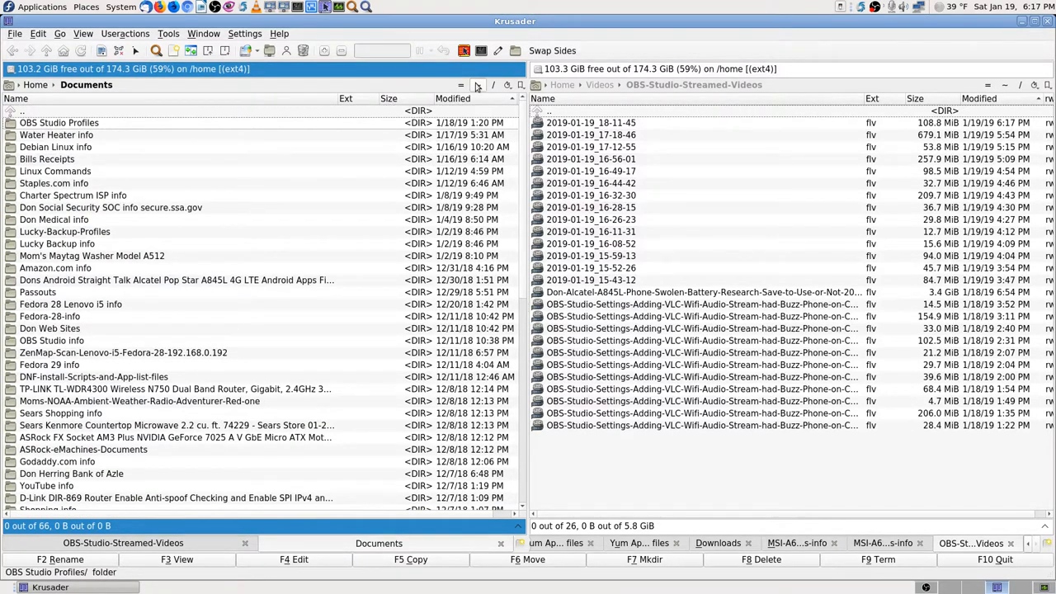
# Step: Open the SM58 profile folder, select Untitled_2, peek into the Lenovo i5 subfolder and go back up
pyautogui.doubleClick(60, 123)
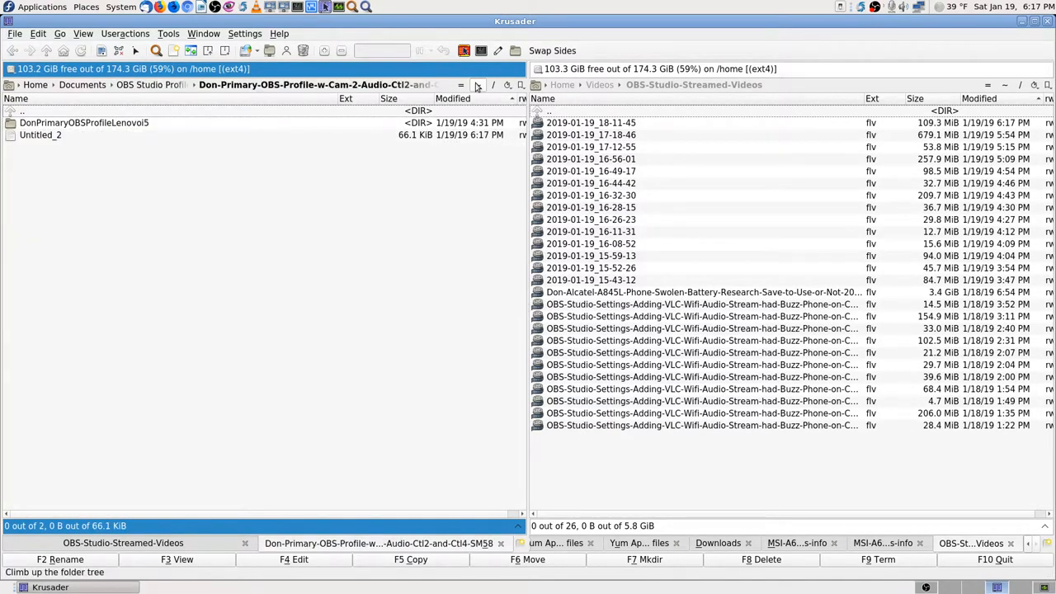
pyautogui.click(40, 135)
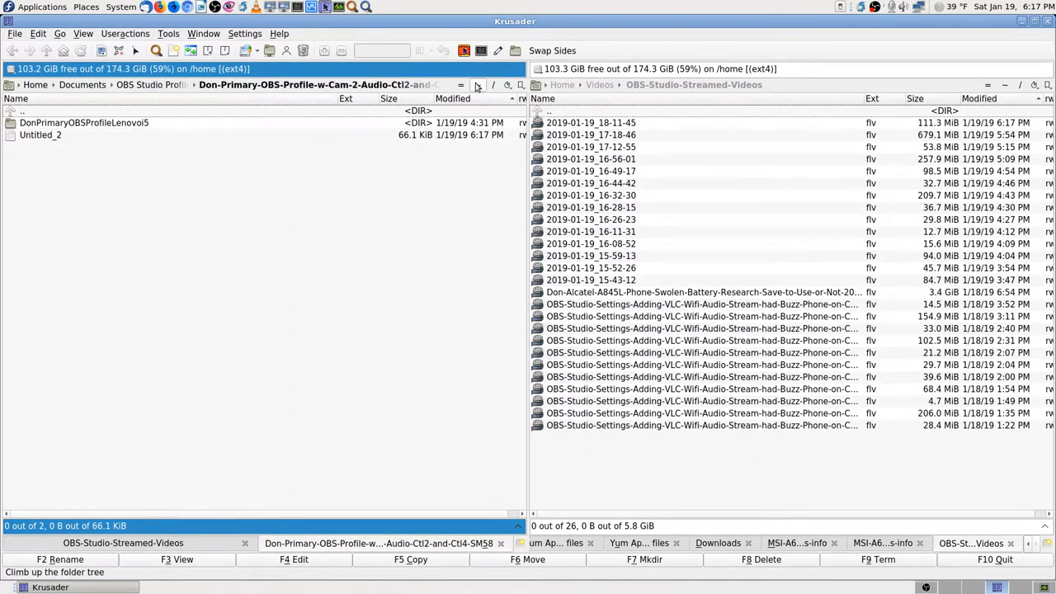
pyautogui.click(39, 136)
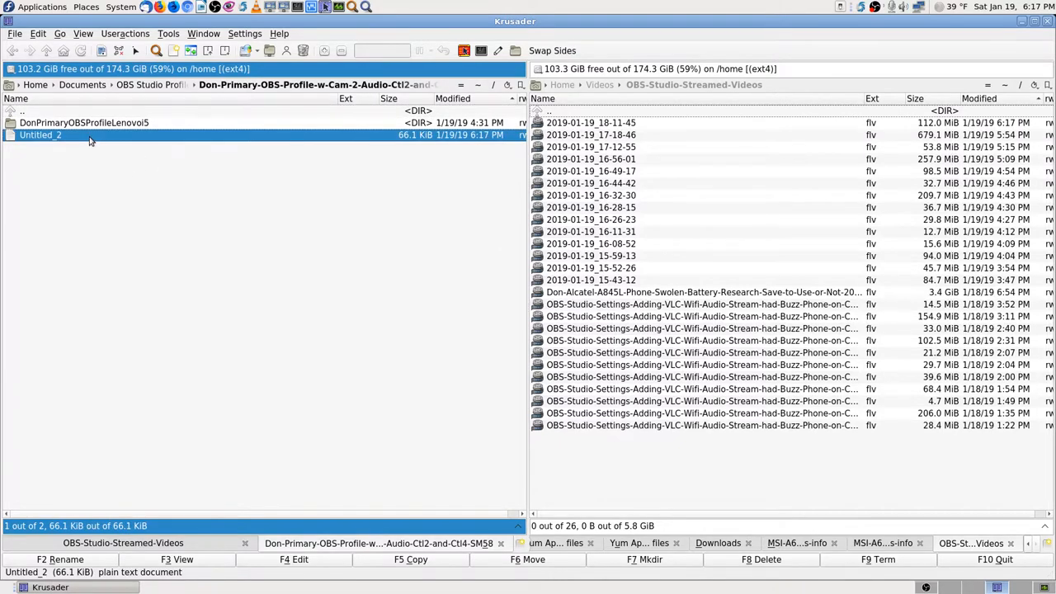
pyautogui.doubleClick(84, 122)
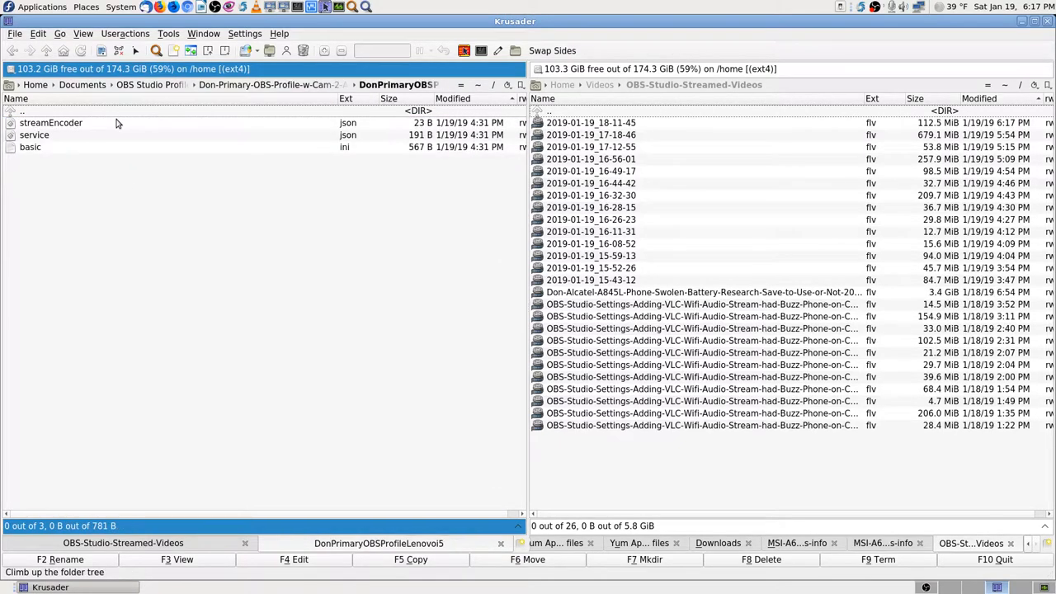
pyautogui.click(30, 147)
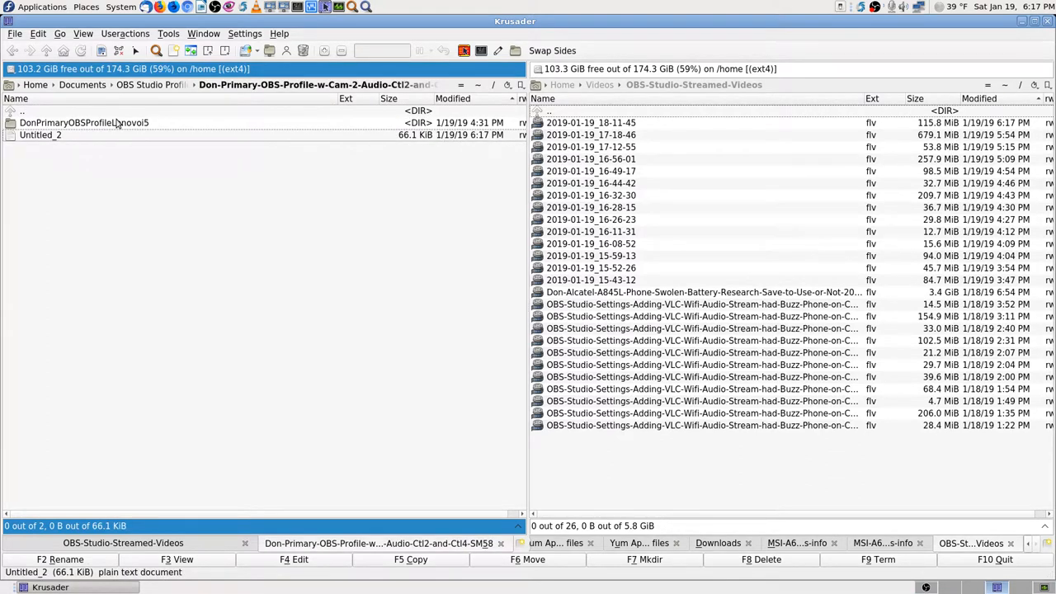
pyautogui.moveTo(135, 205)
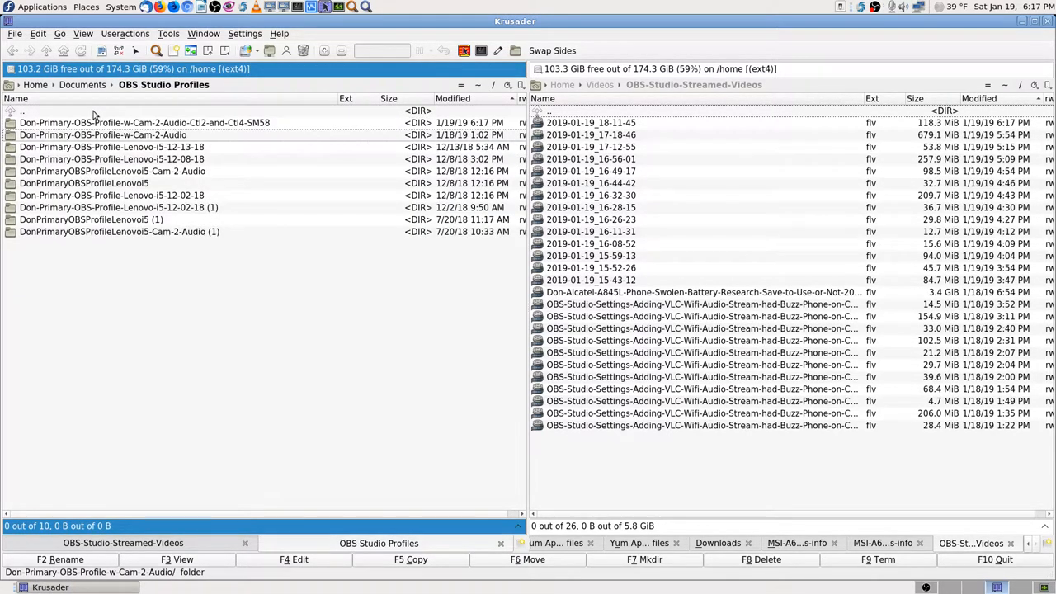
# Step: Look inside the Lenovo i5 12-02-18 (1) profile folder and return to OBS Studio Profiles
pyautogui.doubleClick(118, 231)
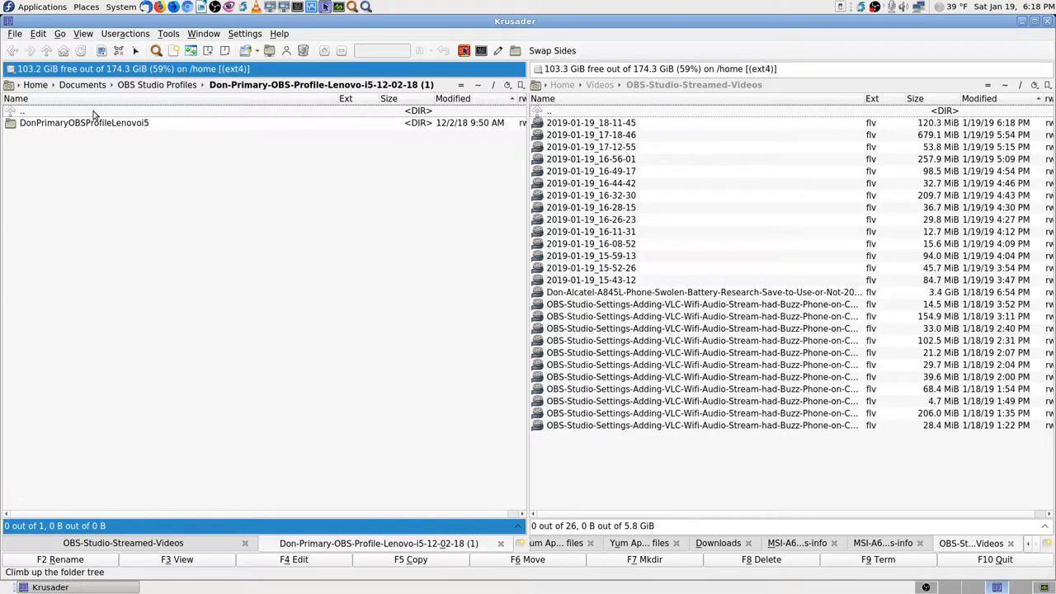
pyautogui.click(83, 122)
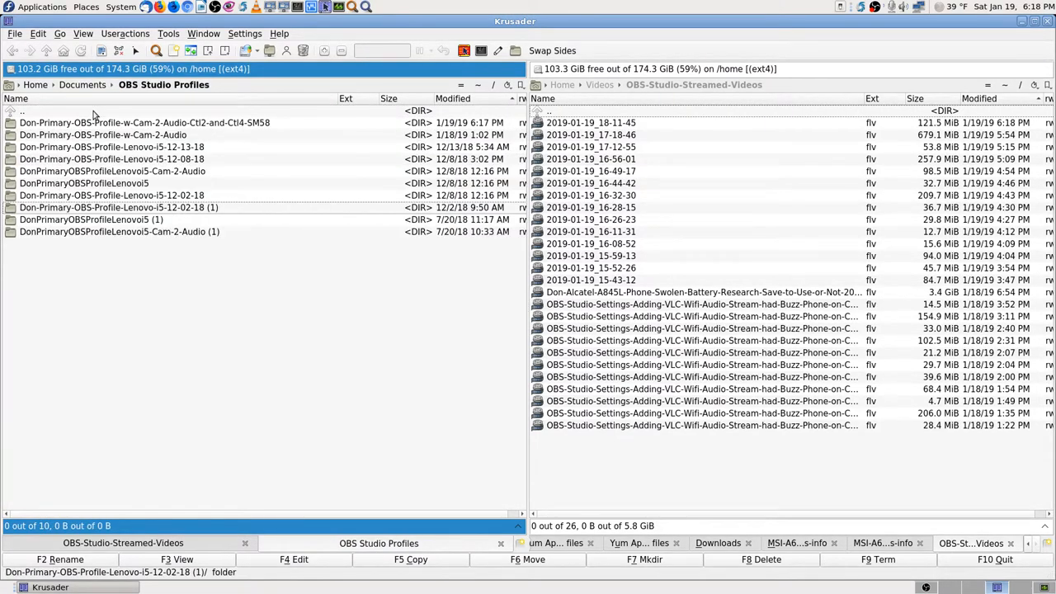
pyautogui.doubleClick(86, 182)
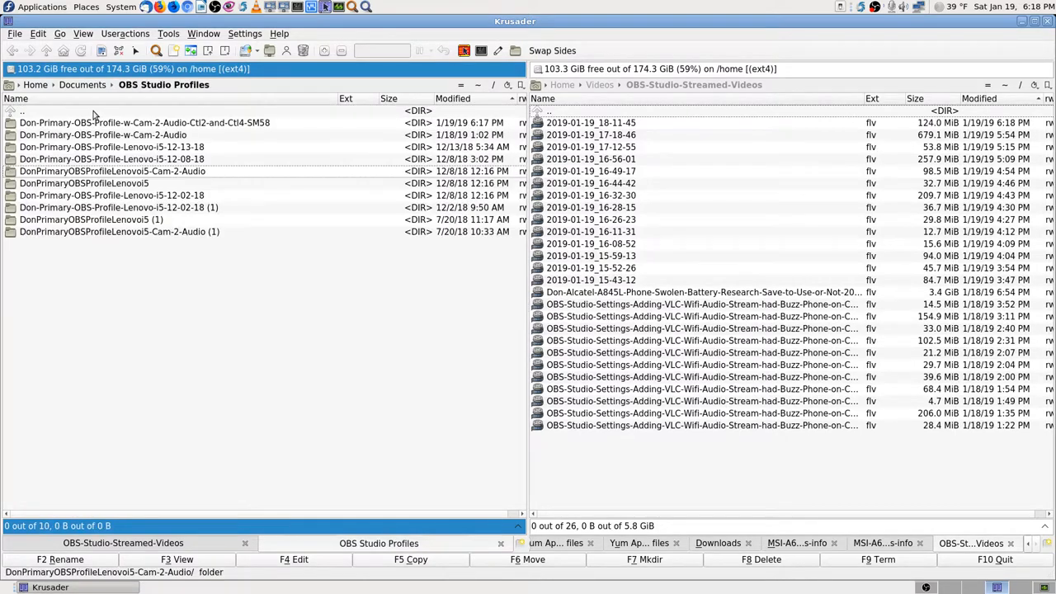
pyautogui.click(112, 158)
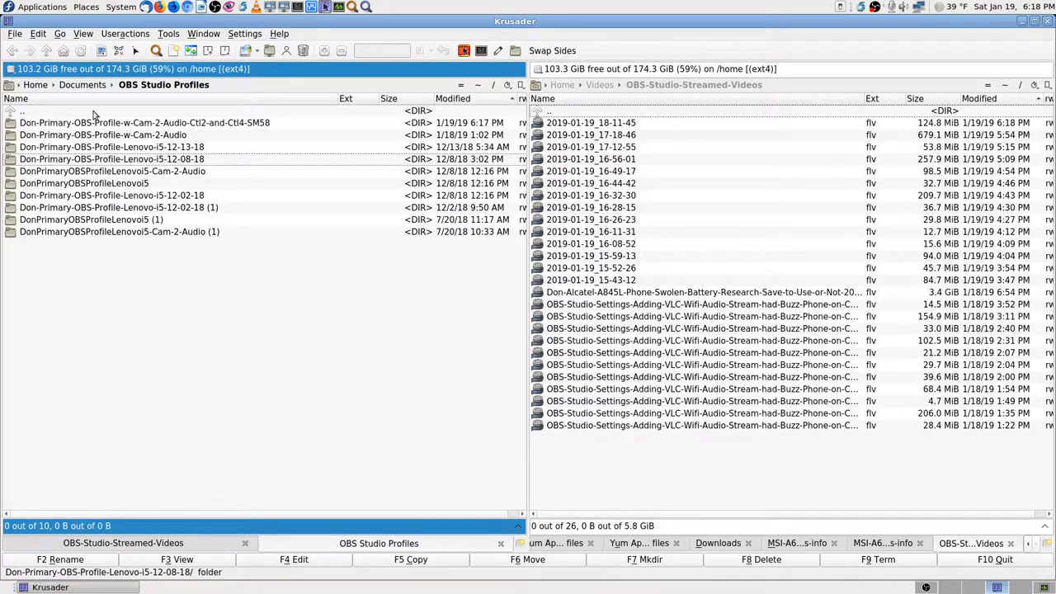
# Step: Open the Lenovo i5 12-13-18 profile's Don-Primary-OBS-Profile-w-Cam-2-Audio folder, then climb back out
pyautogui.doubleClick(111, 158)
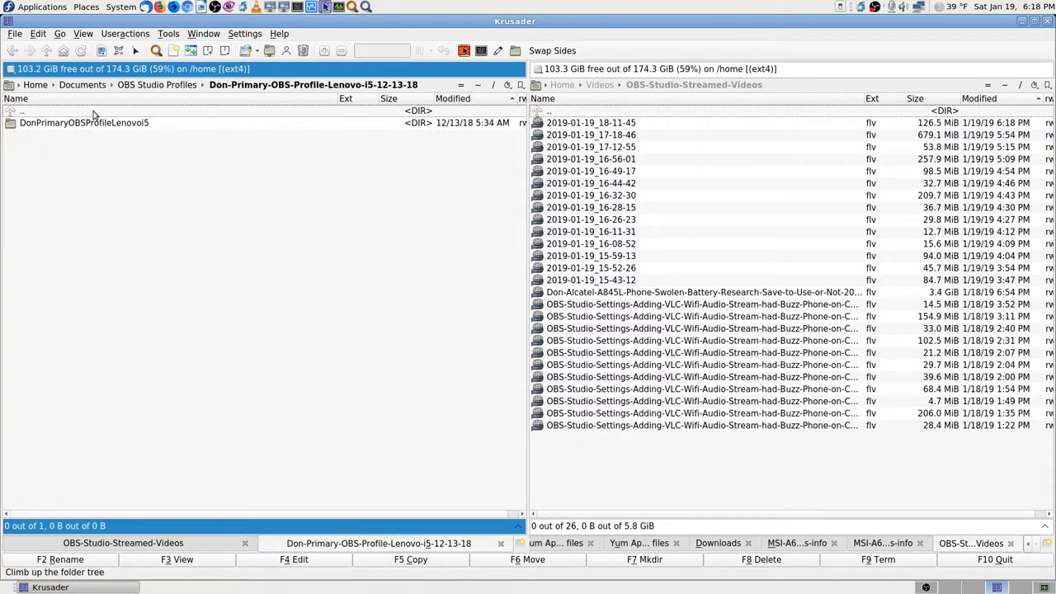
pyautogui.click(84, 122)
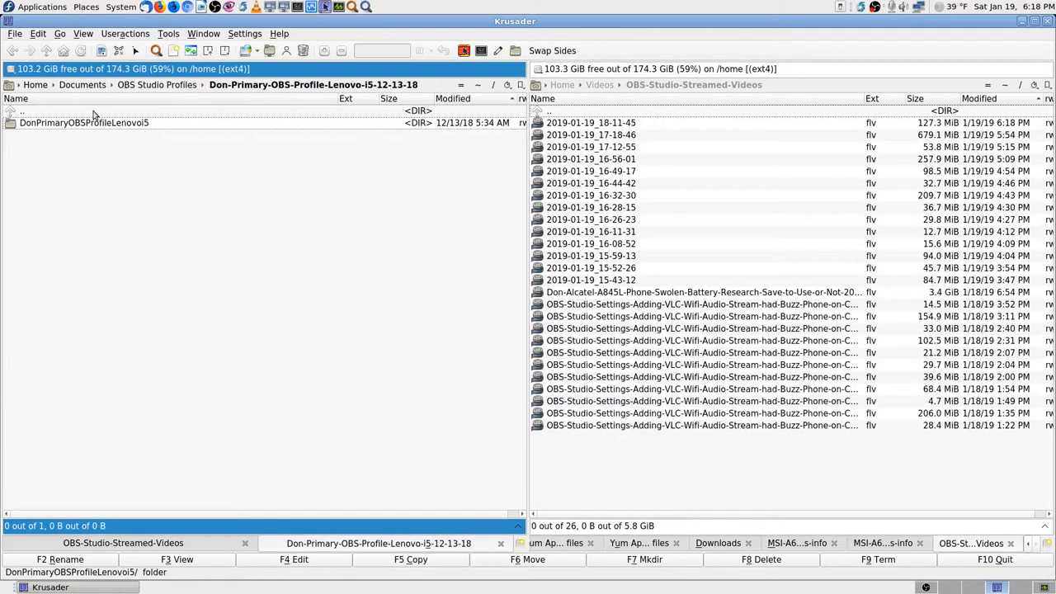
pyautogui.doubleClick(84, 122)
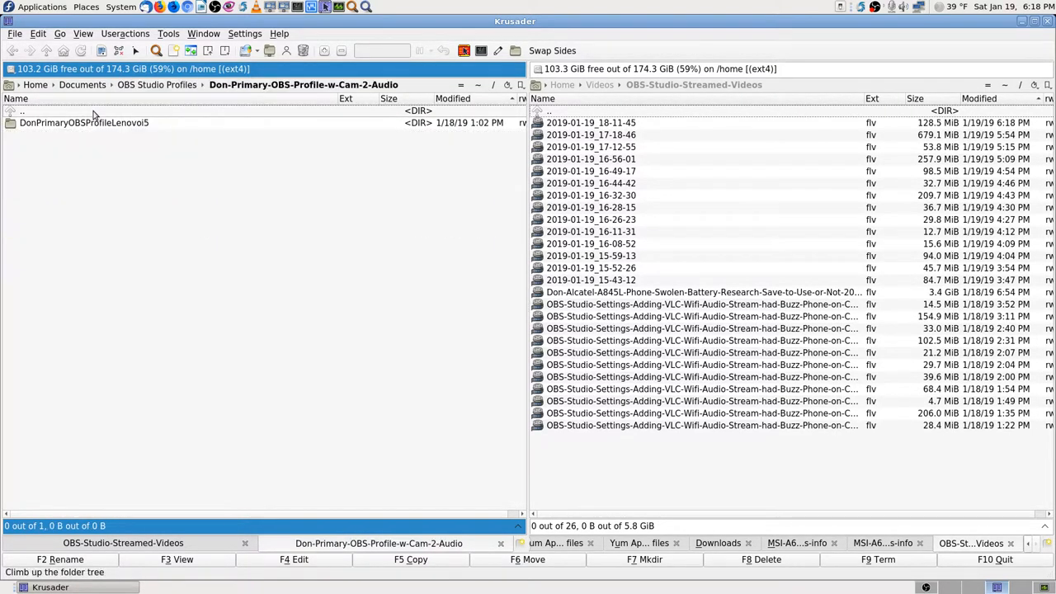
pyautogui.click(83, 122)
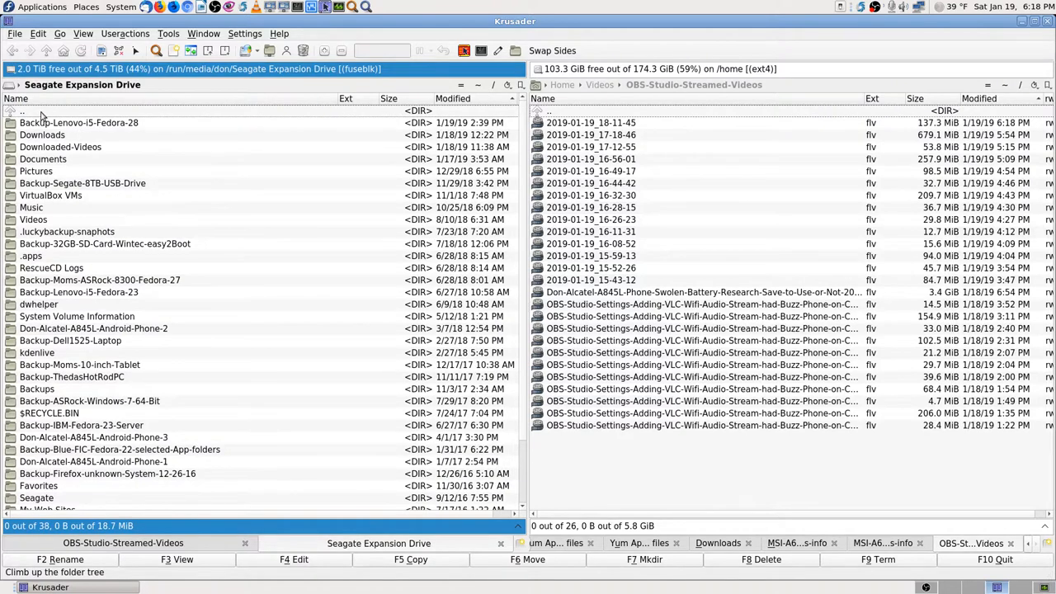
# Step: Quick-search 'obs' on the Seagate drive, look into OBS Studio Profiles and return to Documents
pyautogui.write('obs')
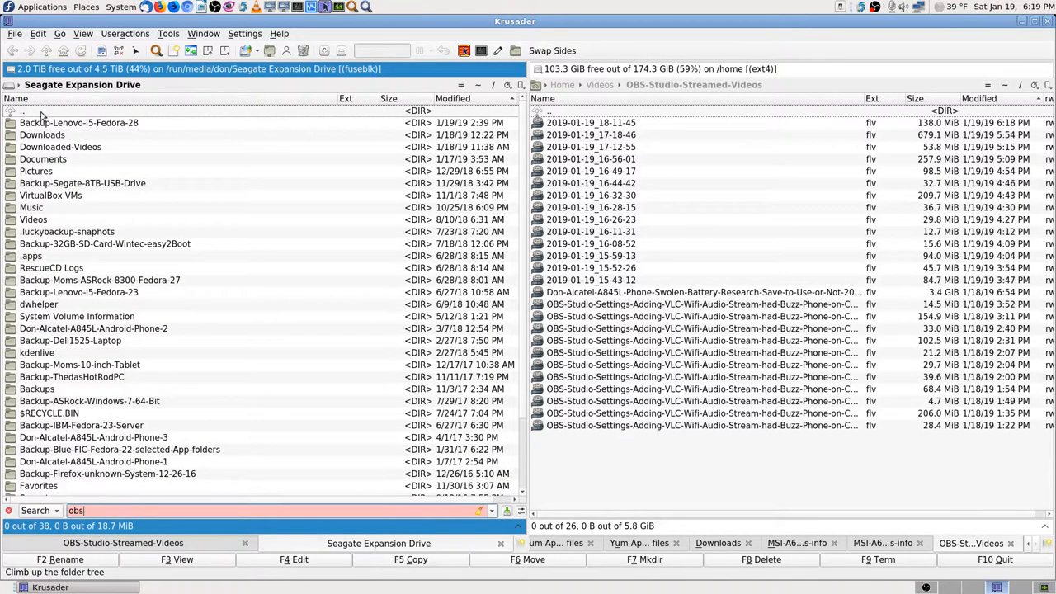
pyautogui.press('BackSpace')
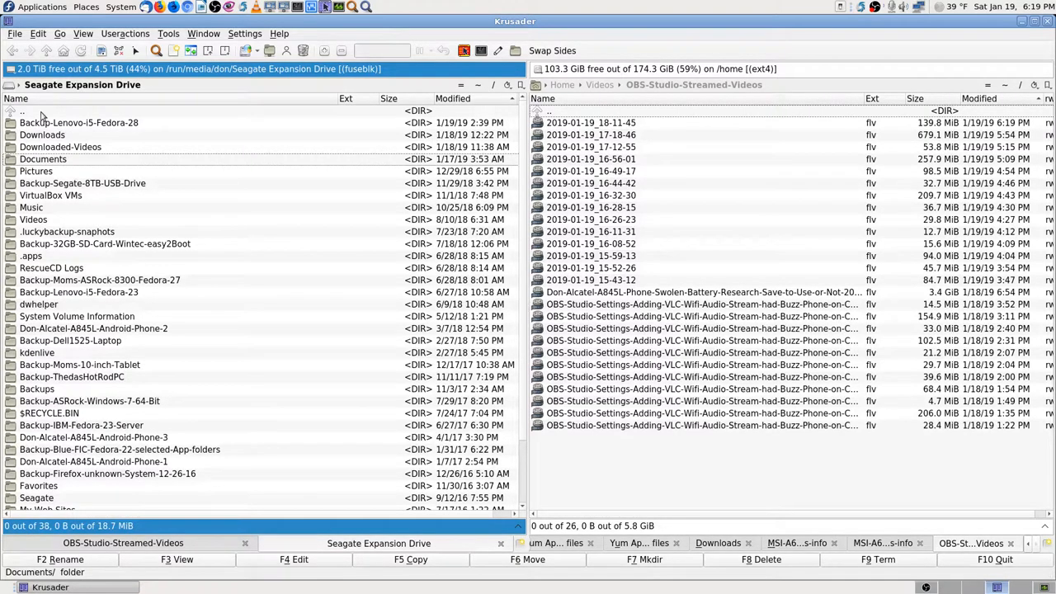
pyautogui.write('obs')
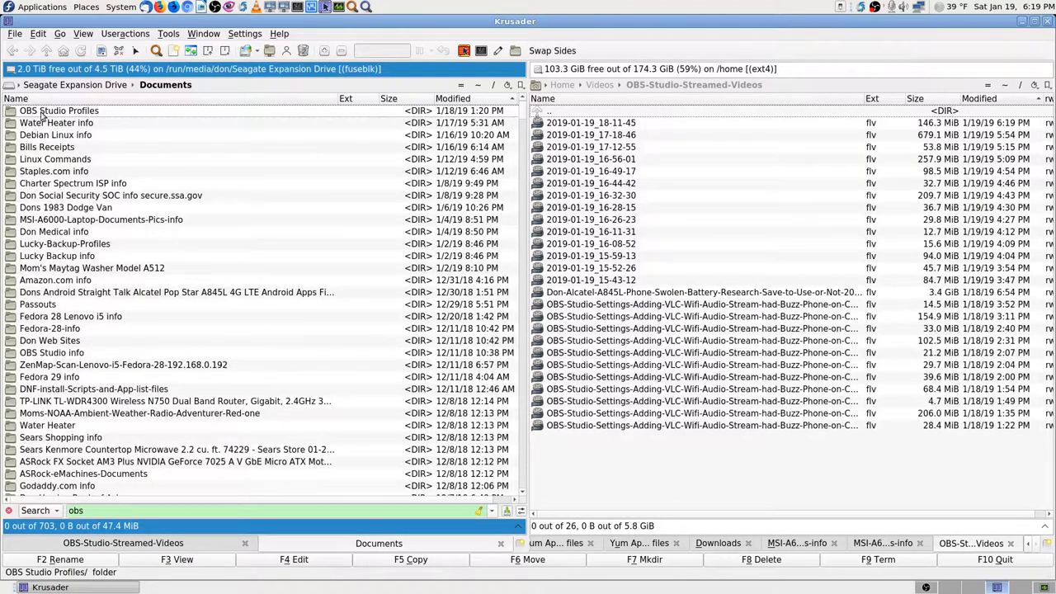
pyautogui.doubleClick(59, 110)
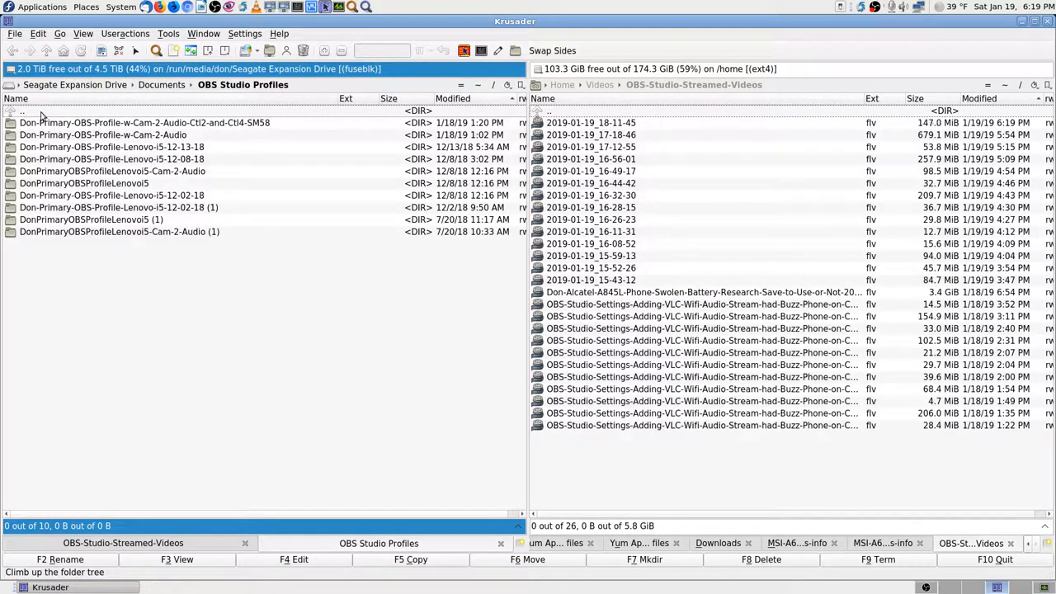
pyautogui.doubleClick(119, 231)
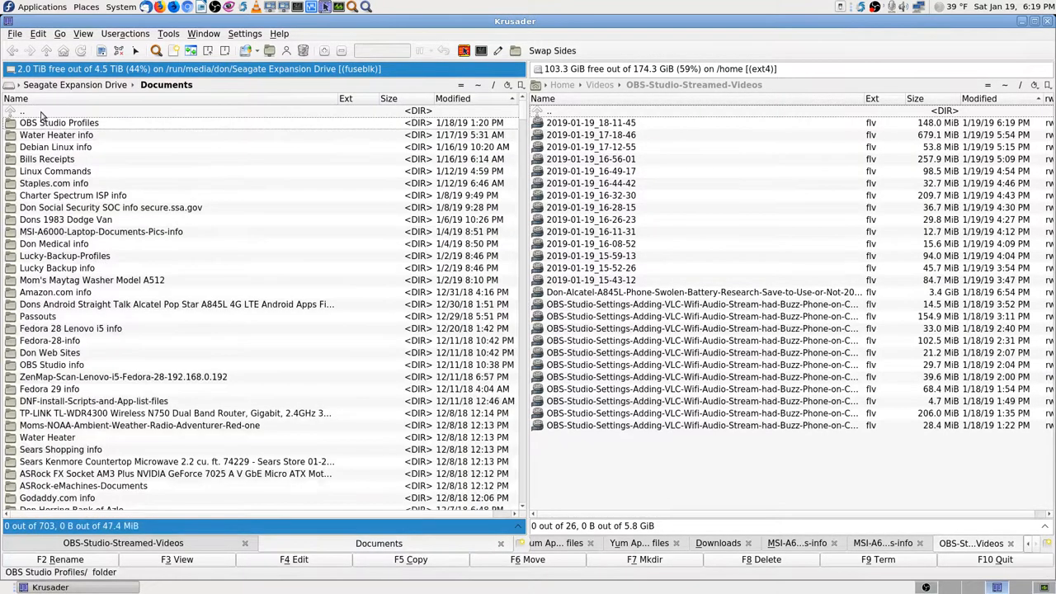
# Step: Look into the OBS Studio info folder and return to Documents, filtering for 'obs' again
pyautogui.write('obs')
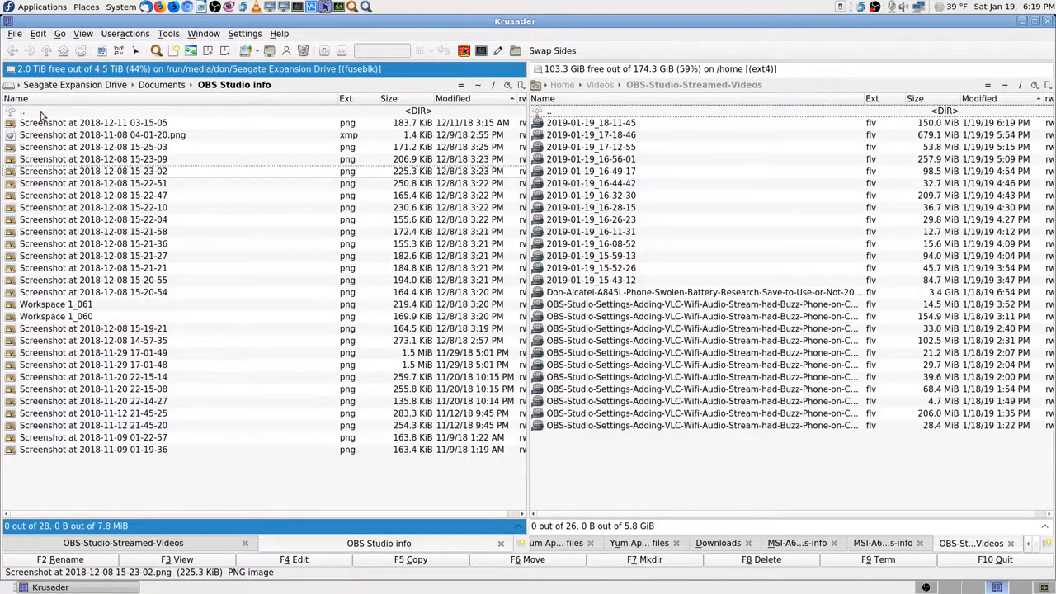
pyautogui.click(103, 135)
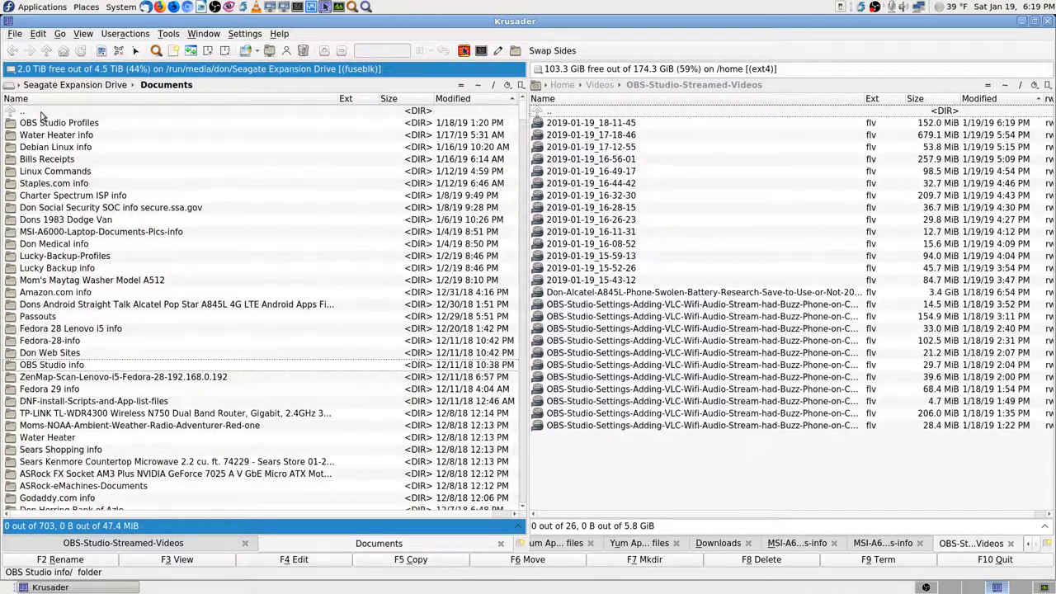
pyautogui.write('obs')
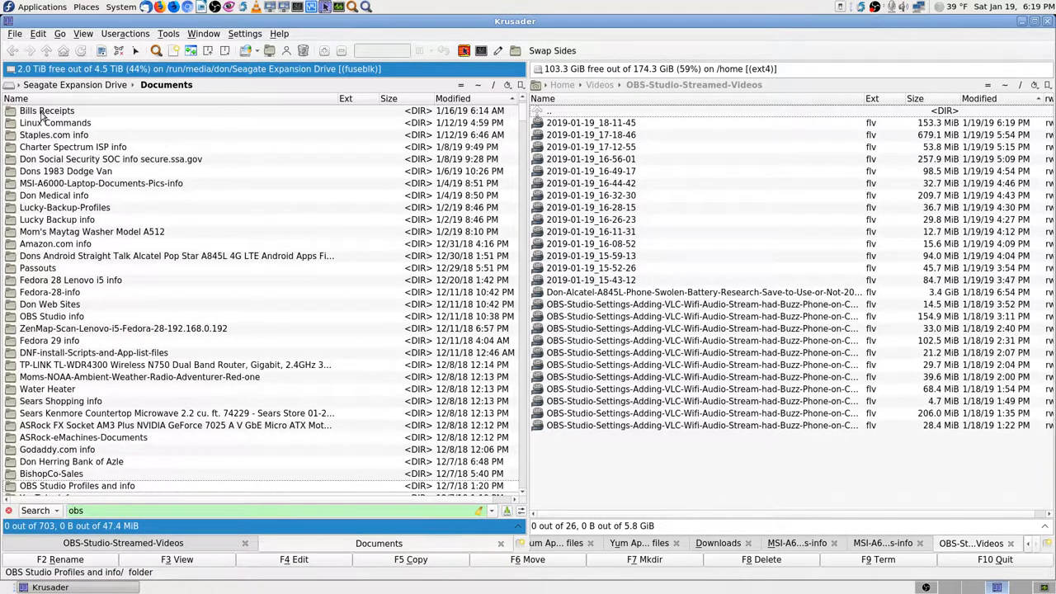
pyautogui.scroll(-3)
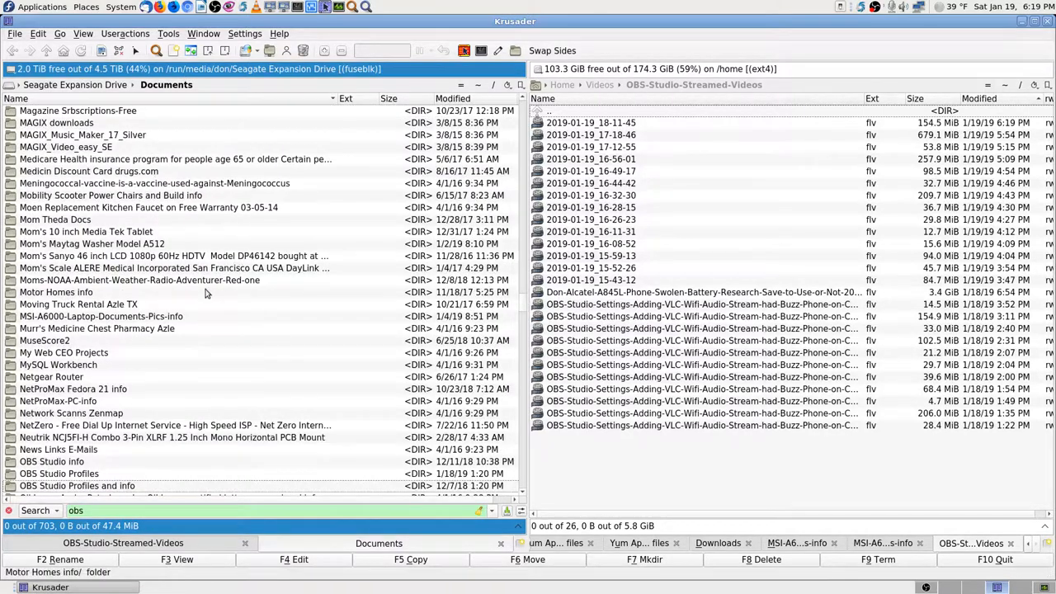
# Step: Inspect the 12-02-18 and Cam-2-Audio profile folders inside OBS Studio Profiles and info
pyautogui.click(76, 376)
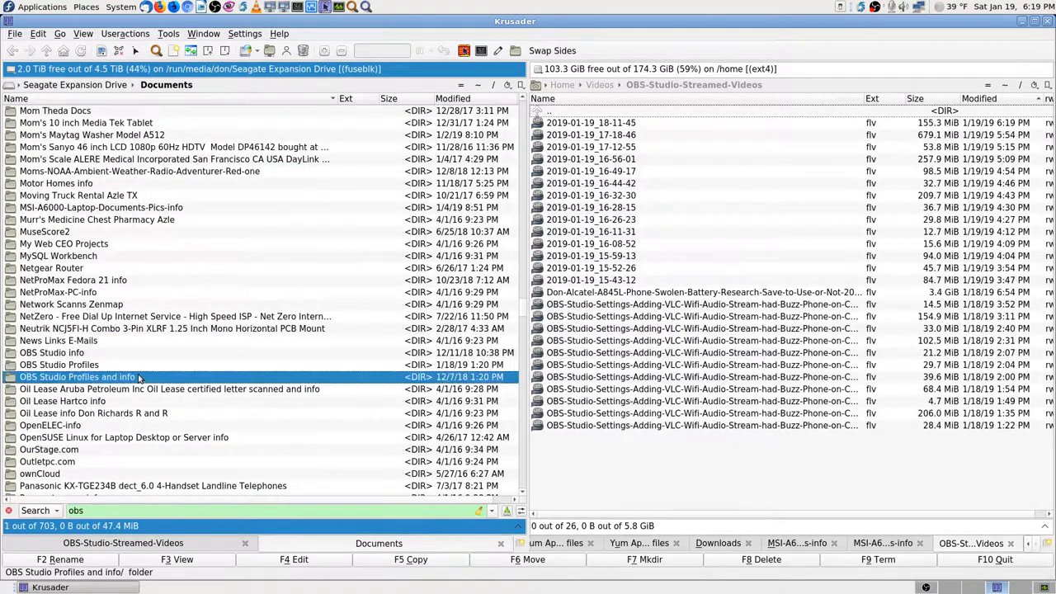
pyautogui.doubleClick(76, 376)
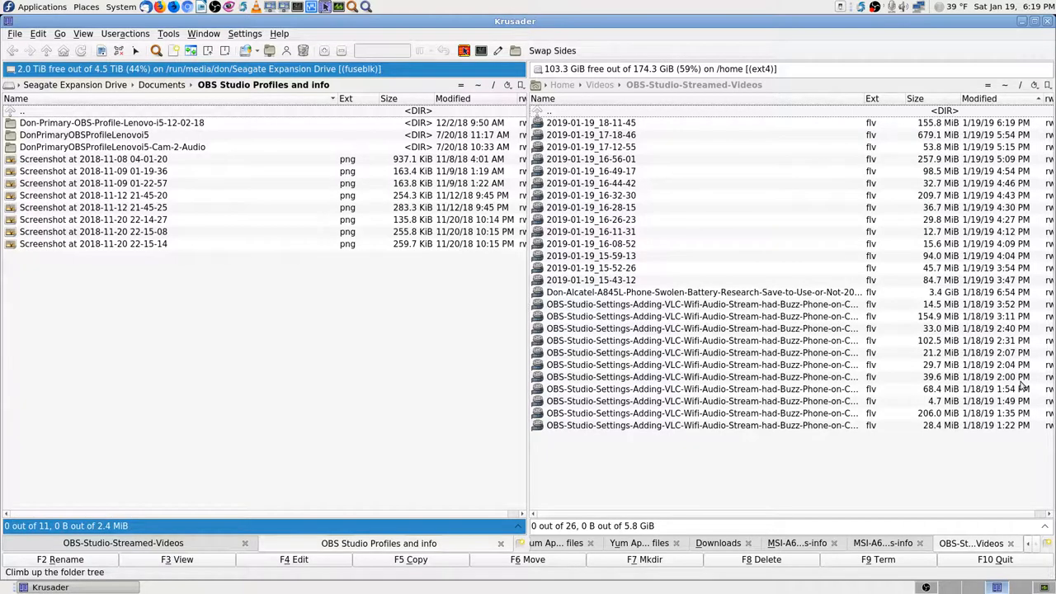
pyautogui.doubleClick(112, 122)
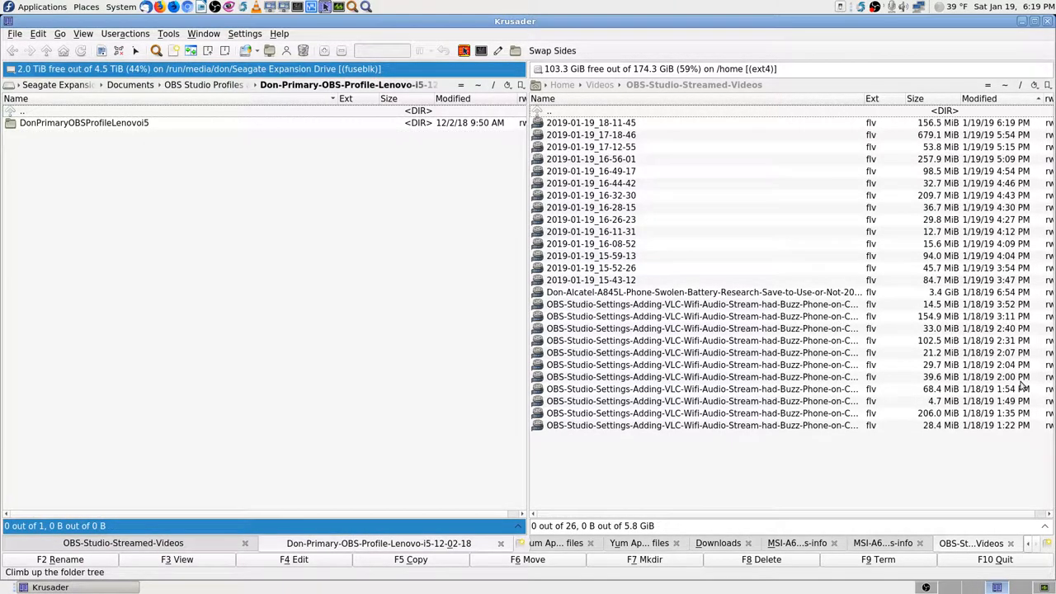
pyautogui.doubleClick(84, 122)
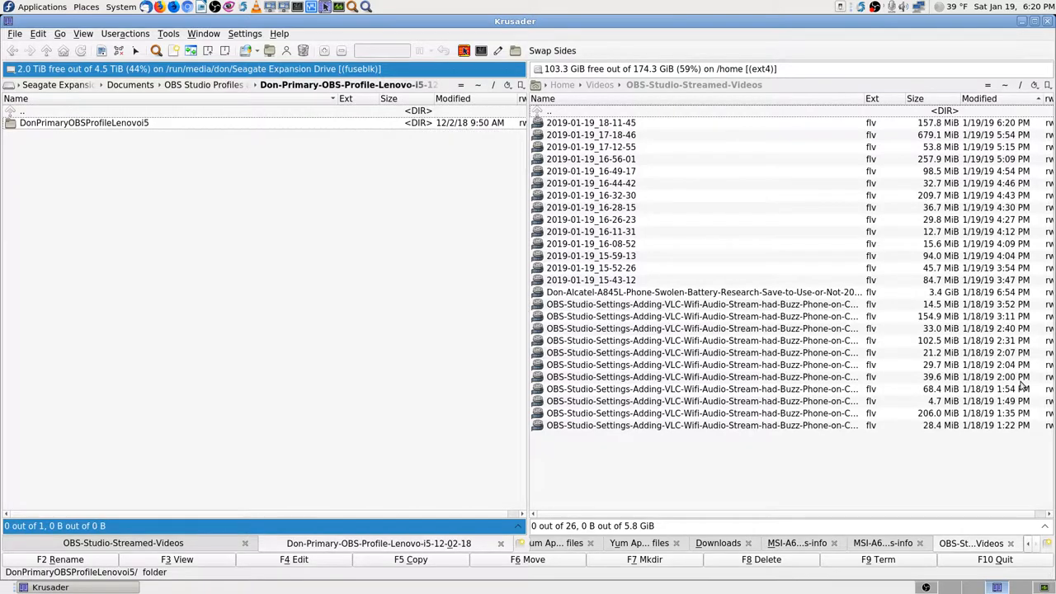
pyautogui.doubleClick(84, 122)
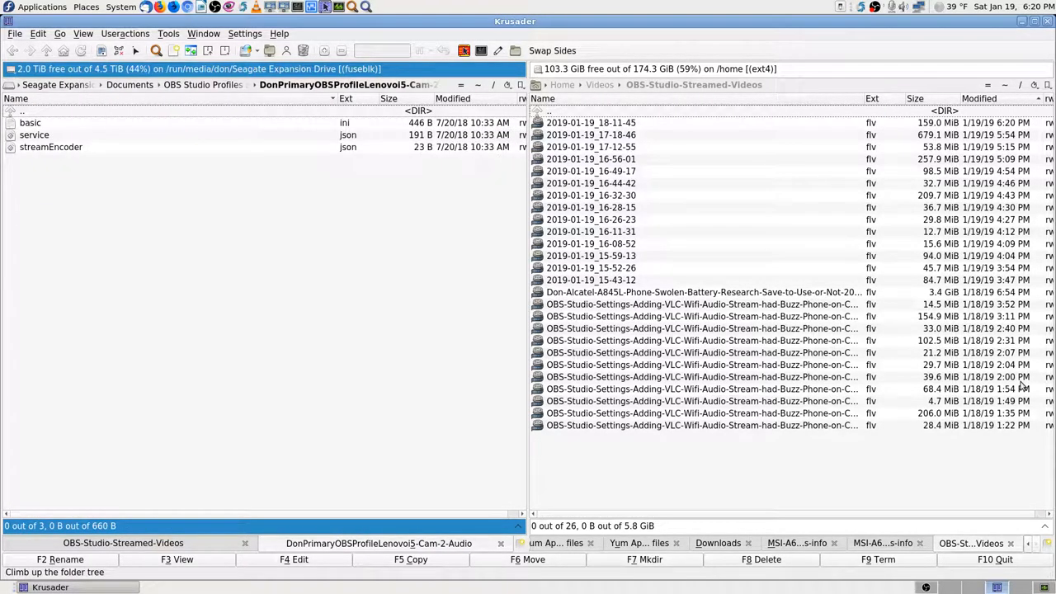
# Step: Return up to Documents and navigate the left panel back to the home folder
pyautogui.click(129, 84)
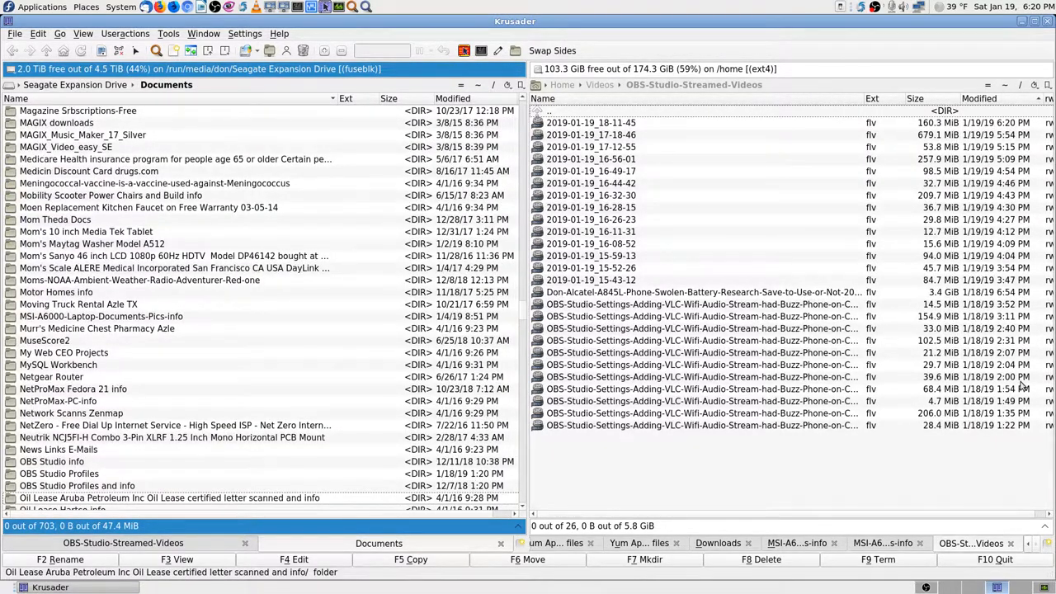
pyautogui.doubleClick(59, 472)
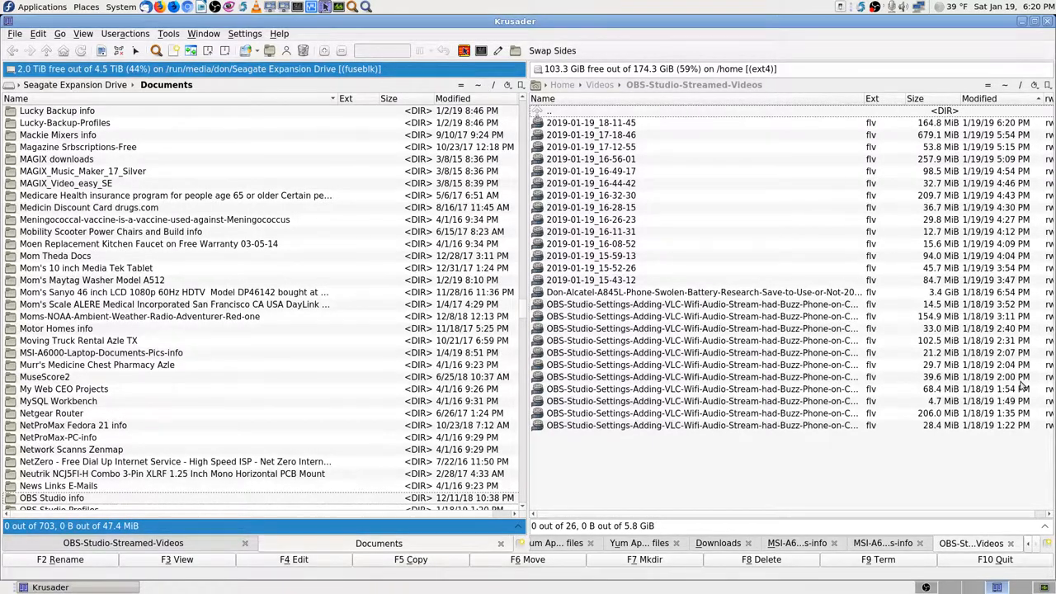
pyautogui.scroll(-3)
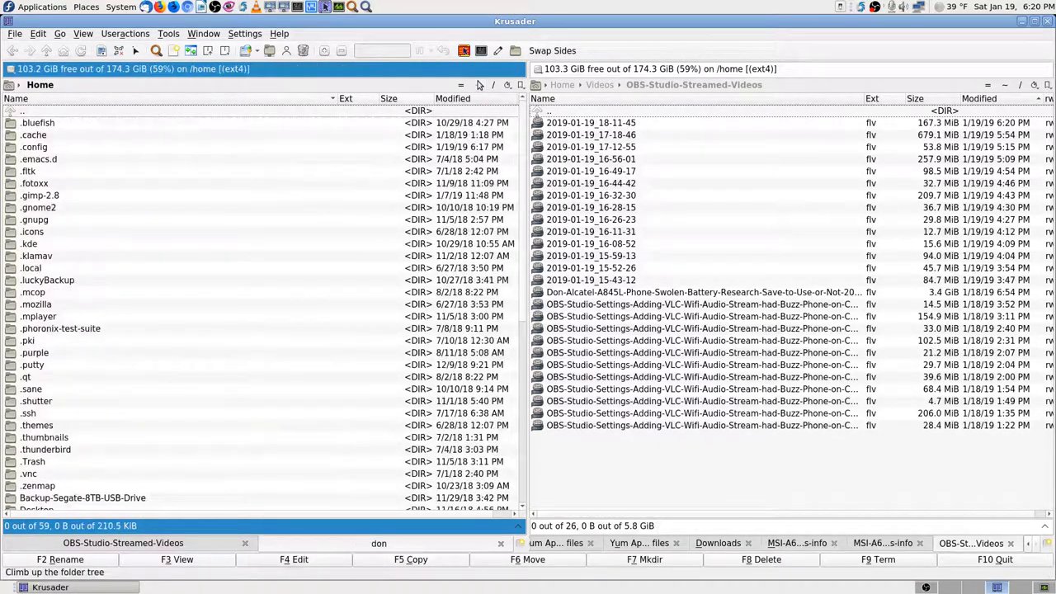
# Step: Jump to Documents via 'do' and open the home OBS Studio Profiles folder with its ten profiles
pyautogui.write('do')
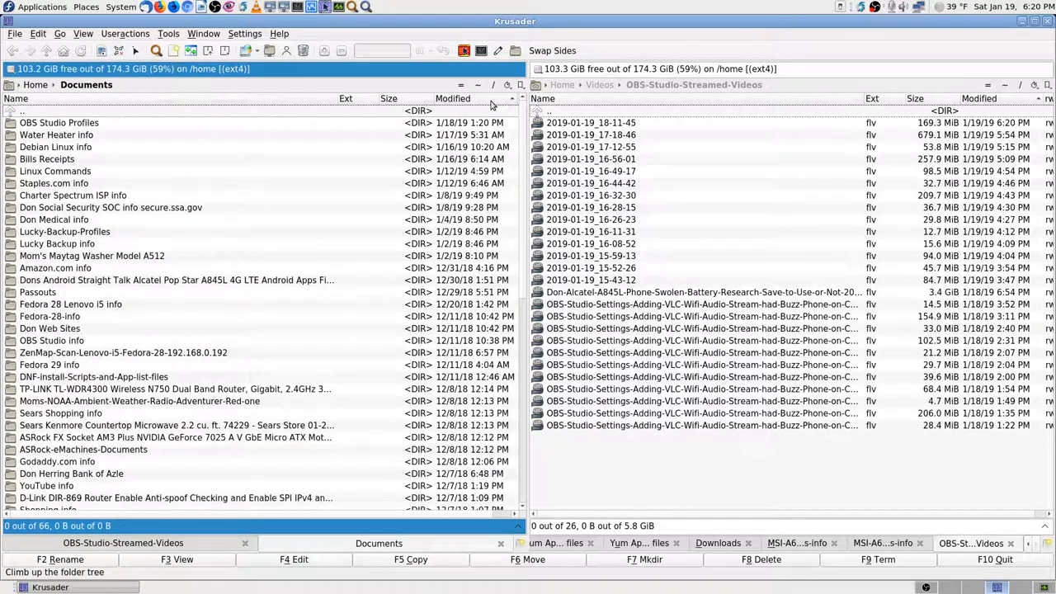
pyautogui.doubleClick(60, 122)
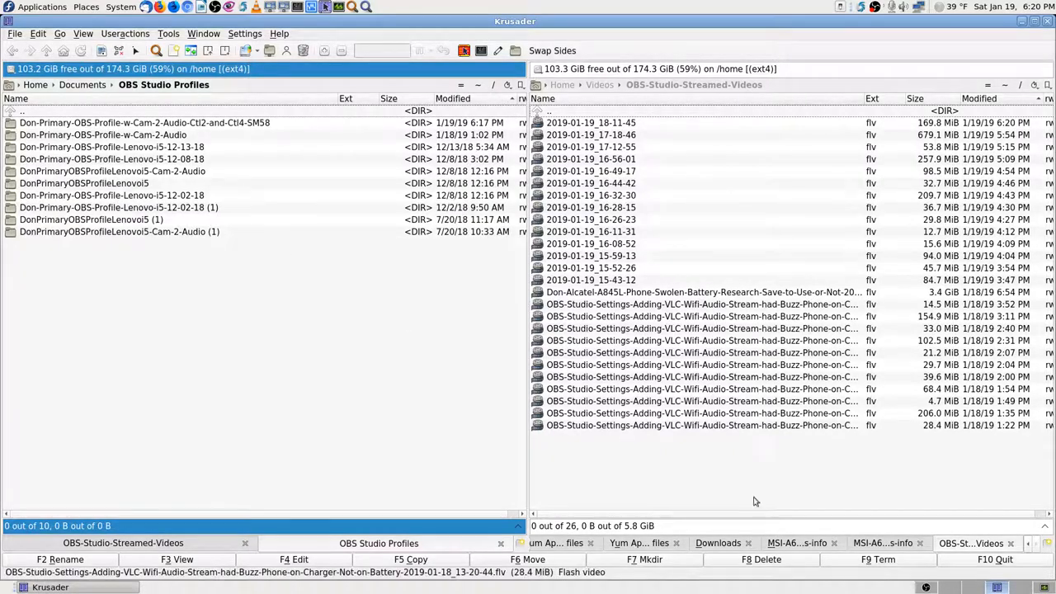